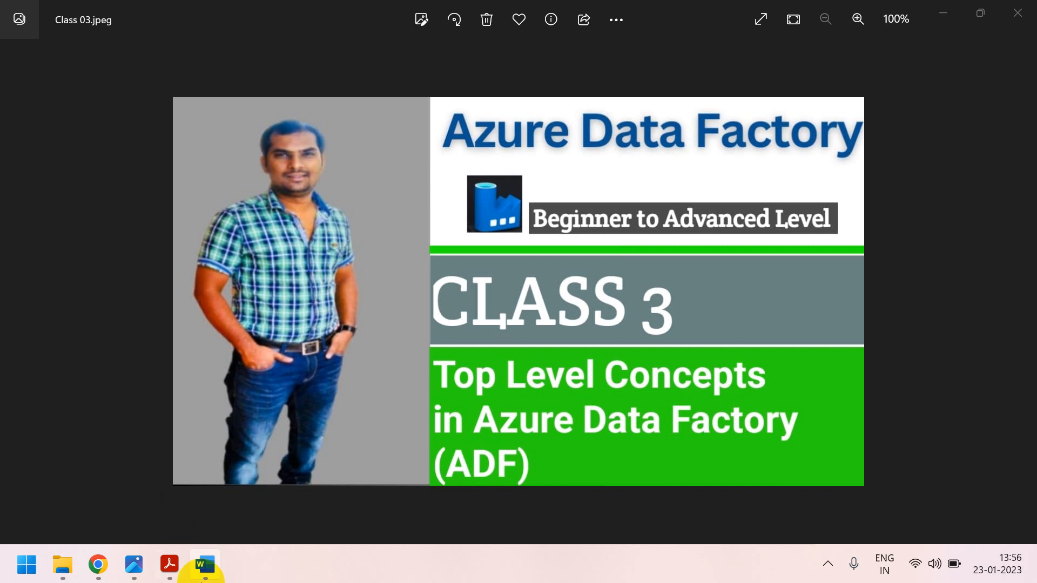
- Bring the Class 03 Word document forward and place the cursor below the ADF heading
left_click(204, 565)
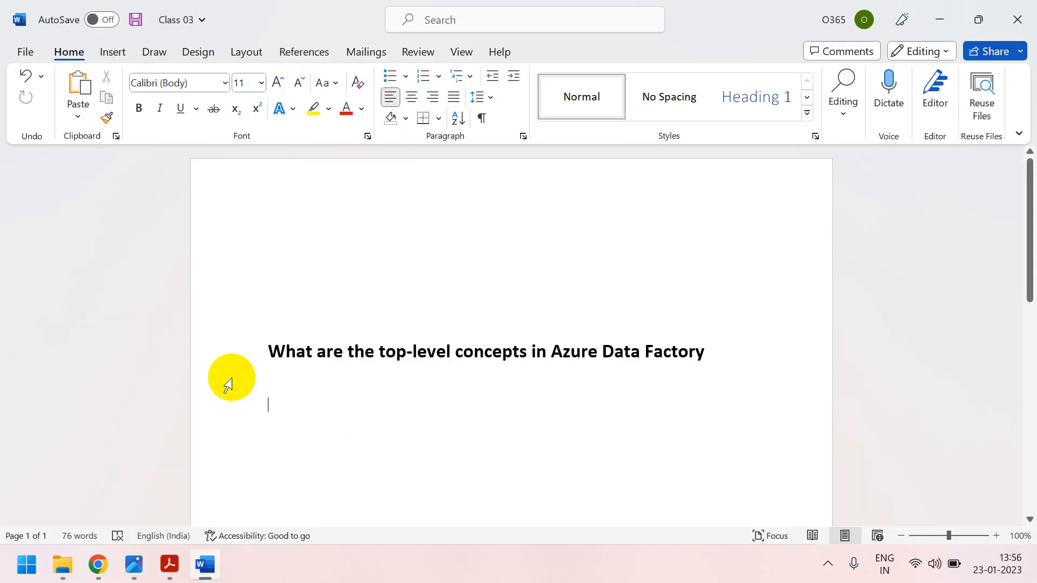
mouse_move(752, 385)
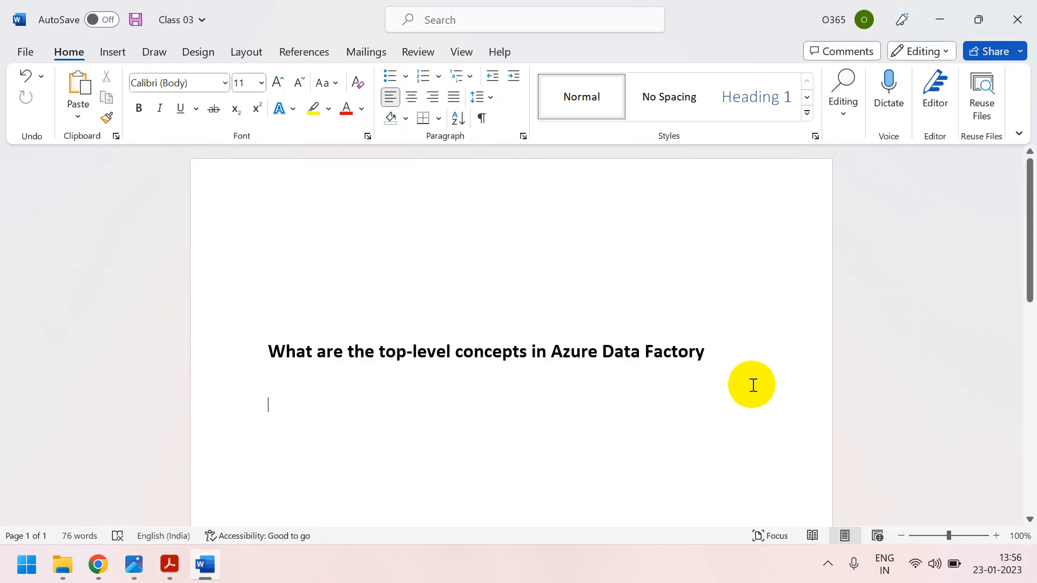
mouse_move(237, 311)
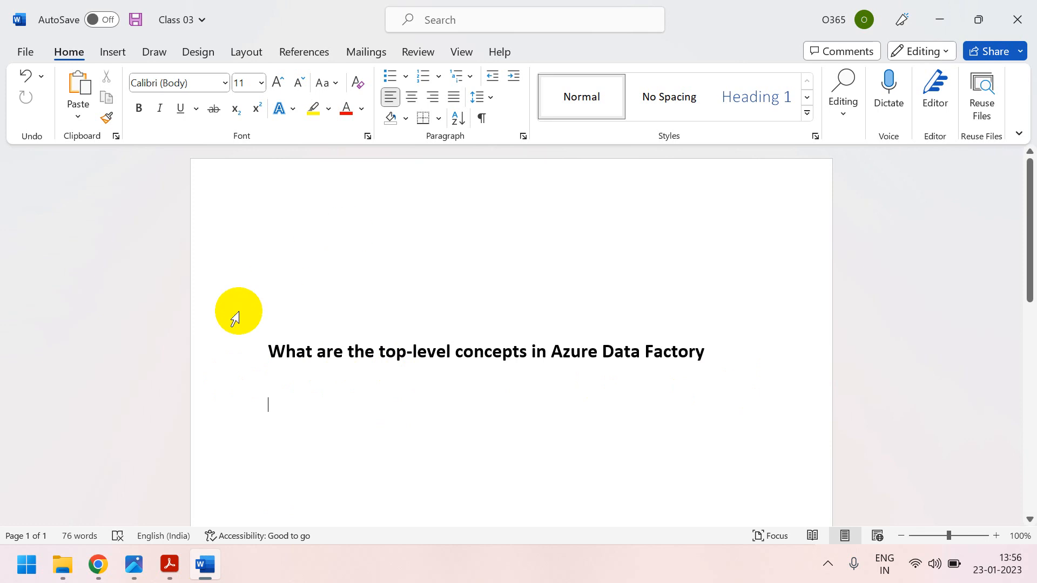
mouse_move(386, 223)
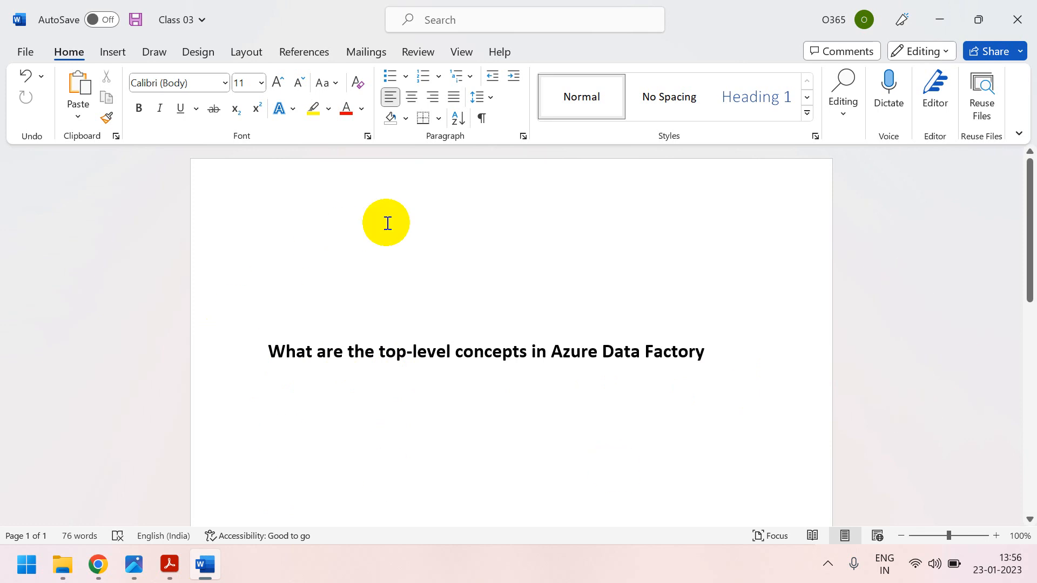
left_click(268, 404)
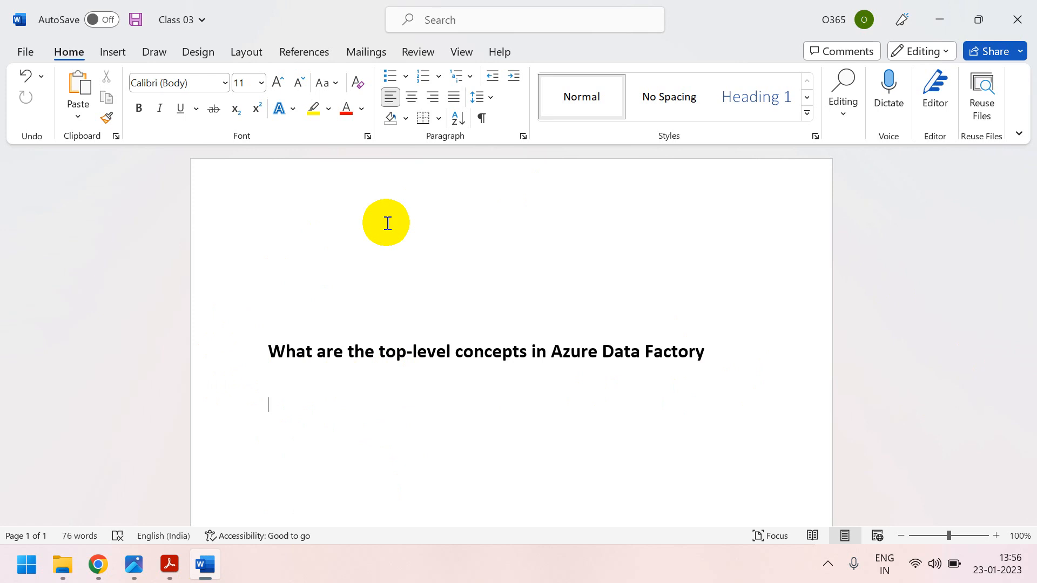
mouse_move(212, 473)
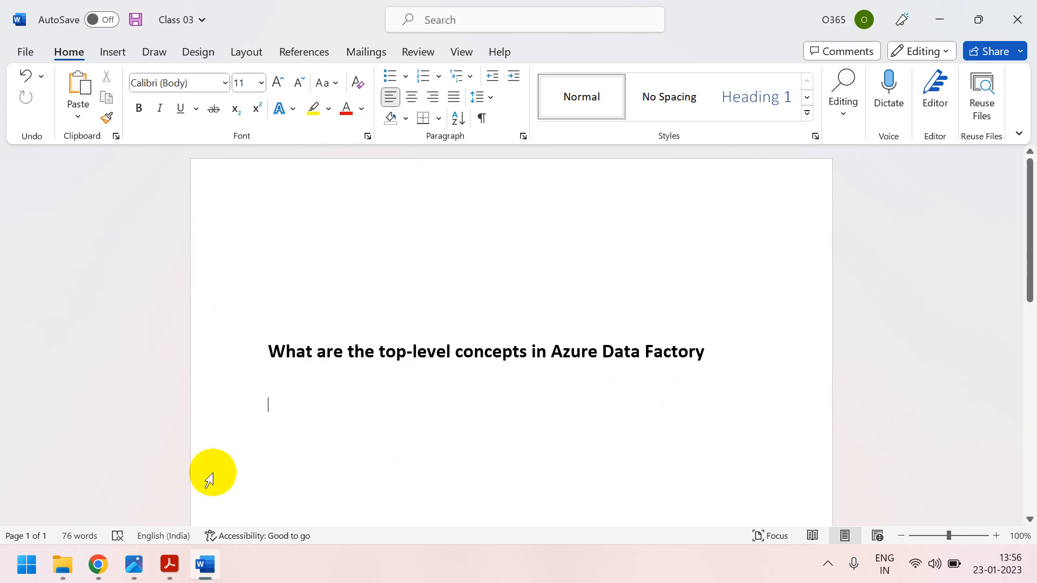
mouse_move(356, 417)
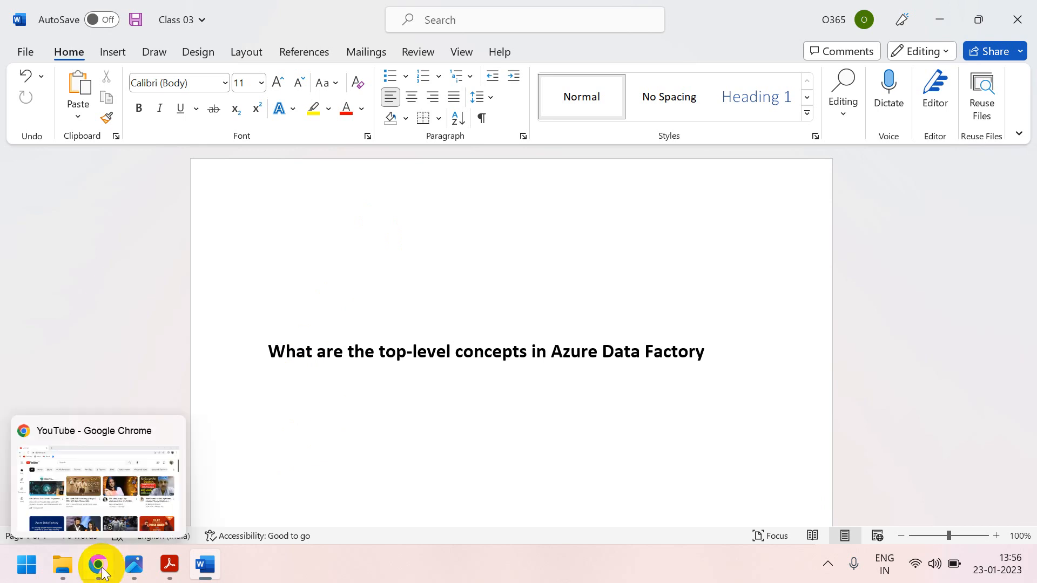
- Search YouTube for 'power bi realtime' from history and scroll the results
left_click(98, 565)
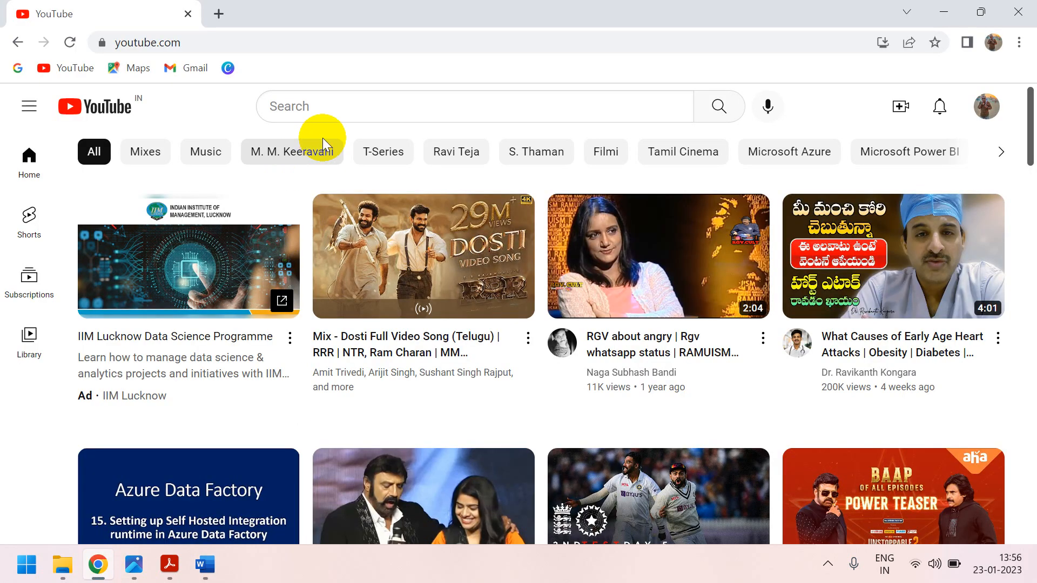
left_click(463, 106)
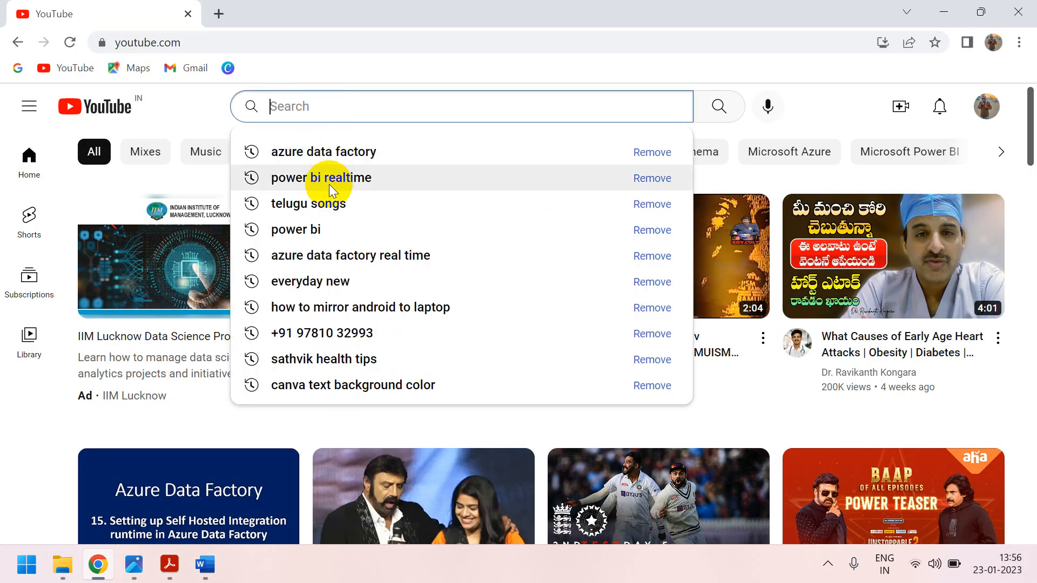
mouse_move(356, 146)
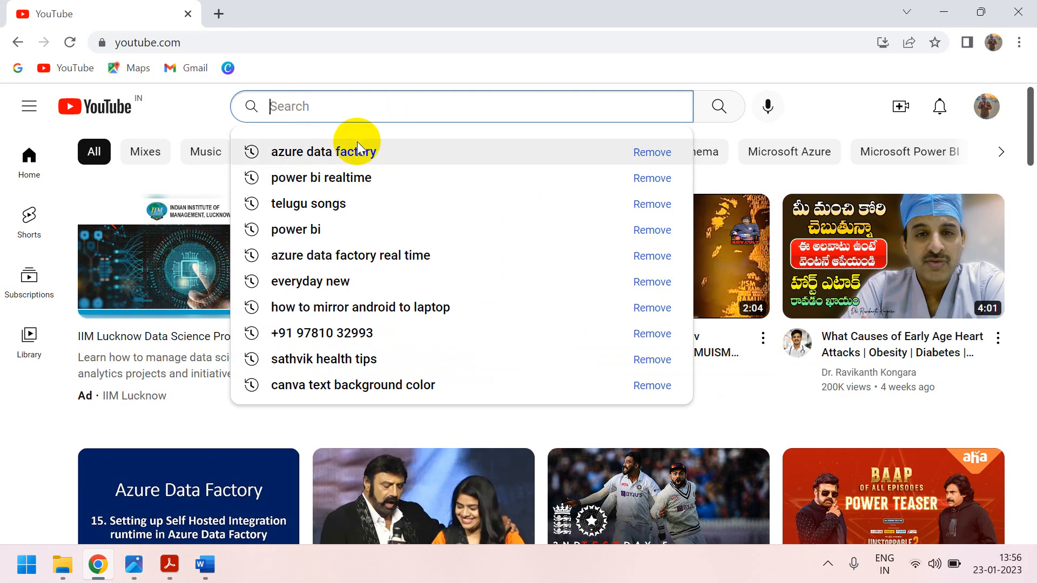
mouse_move(340, 177)
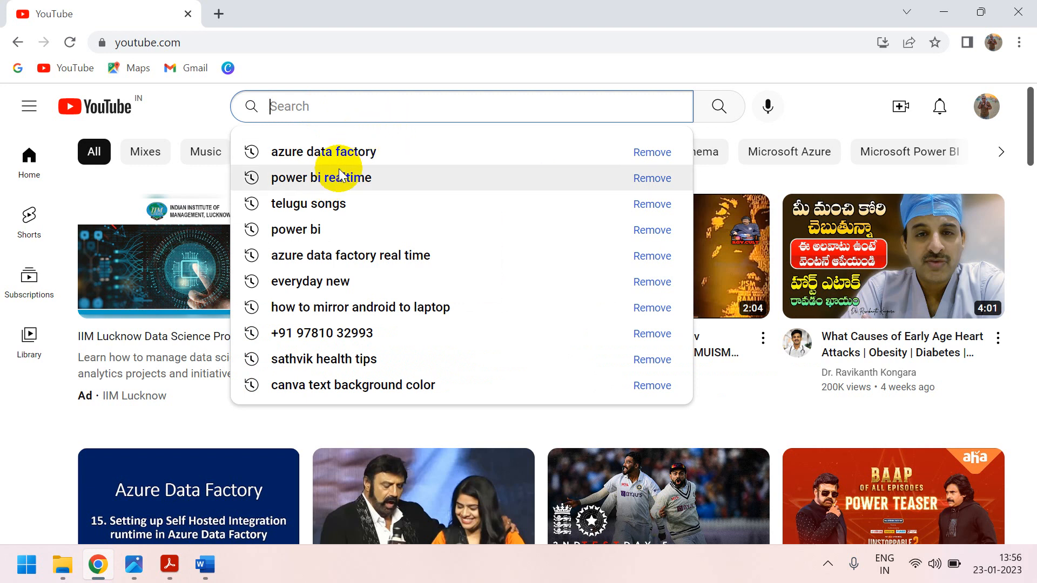
mouse_move(329, 178)
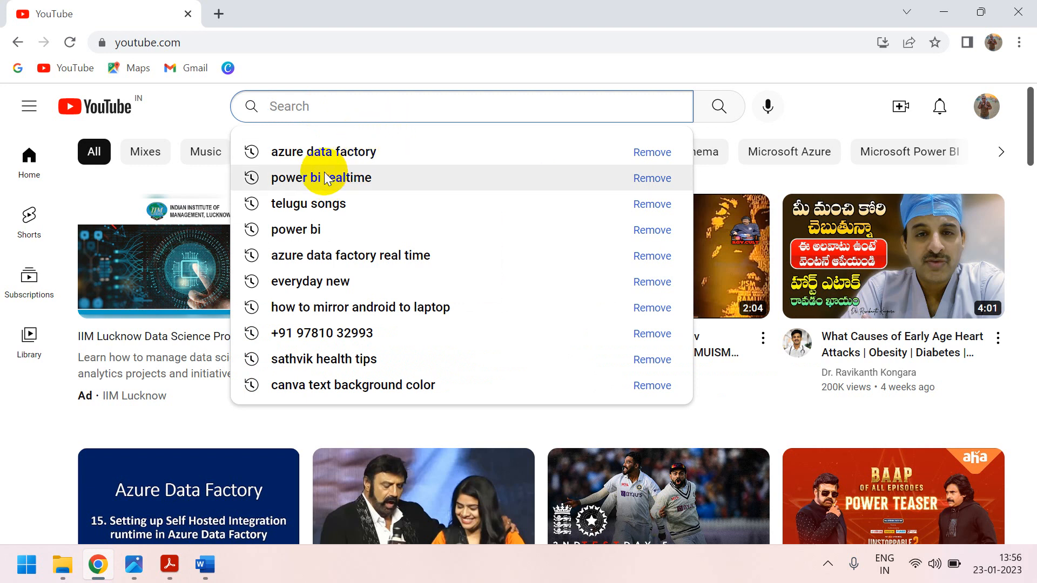
left_click(320, 177)
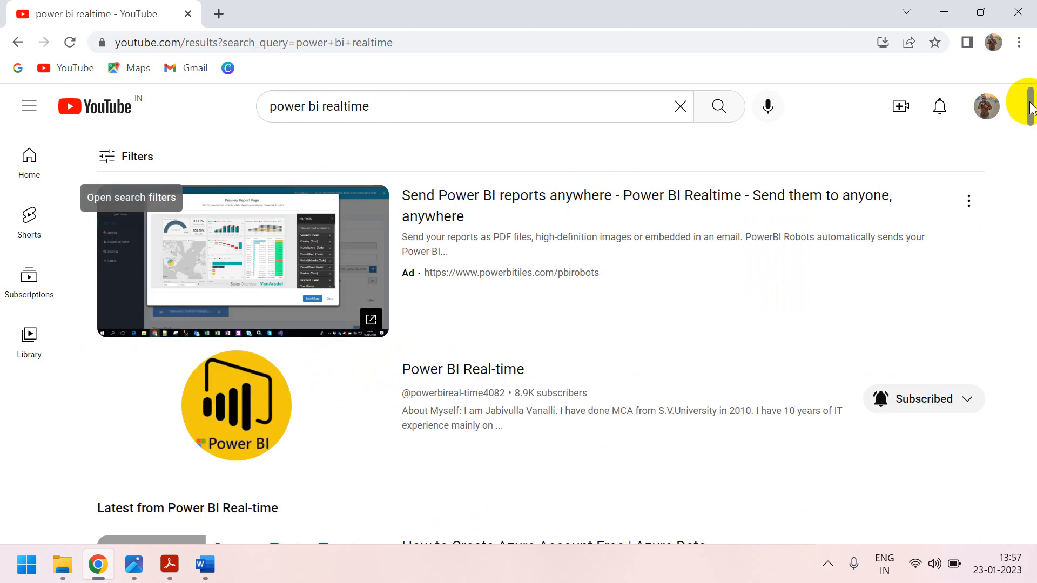
scroll("down", 3)
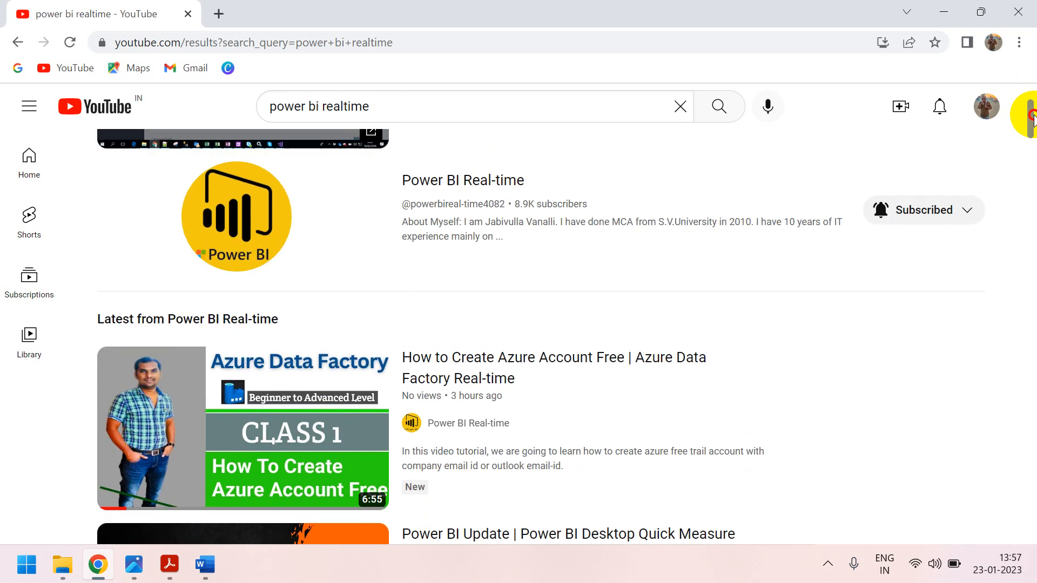
mouse_move(506, 252)
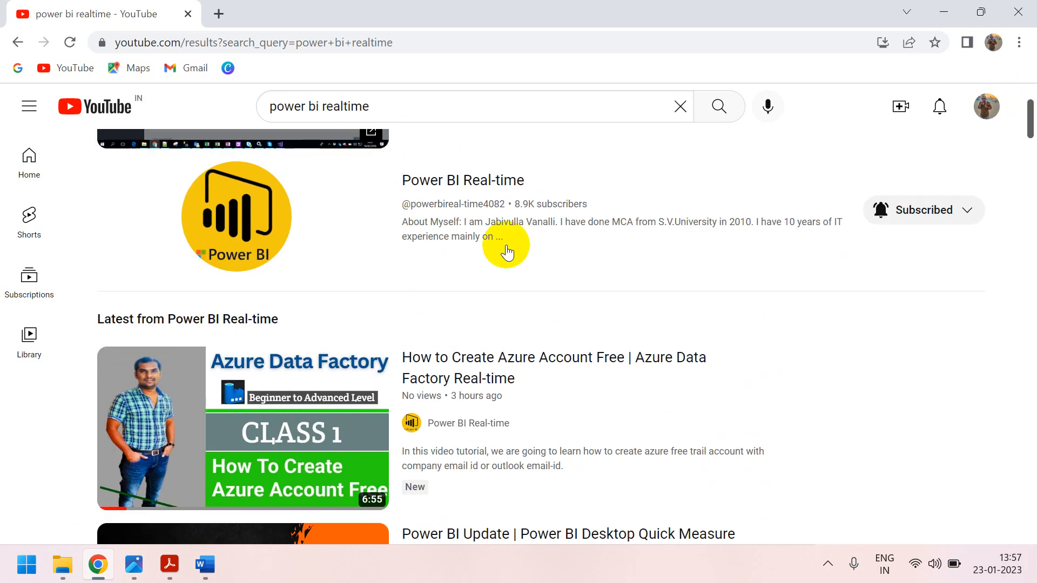
- Open the Power BI Real-time channel and browse its playlists, including Azure Data Factory (ADF)
left_click(462, 180)
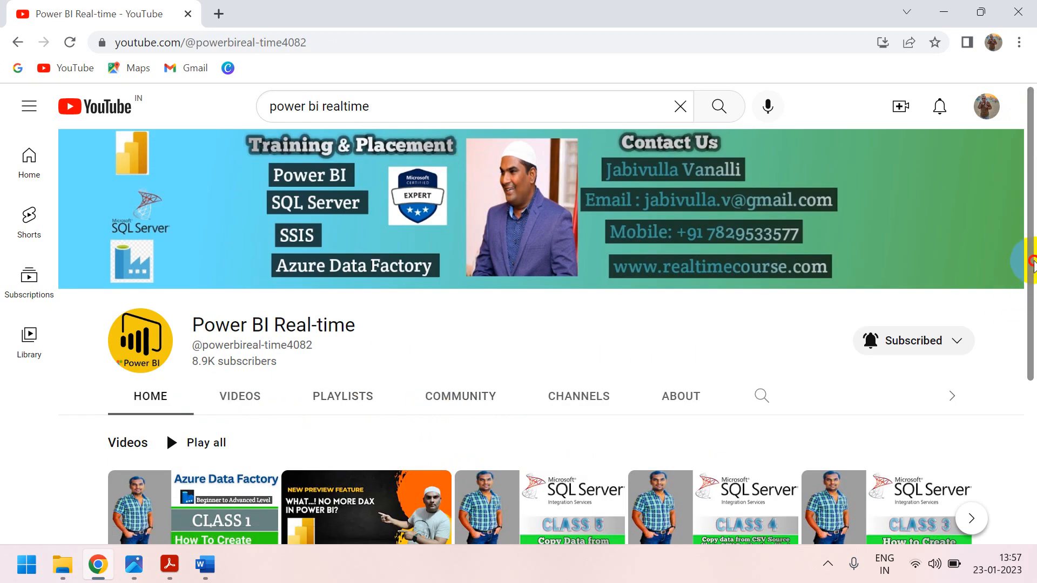
scroll("down", 3)
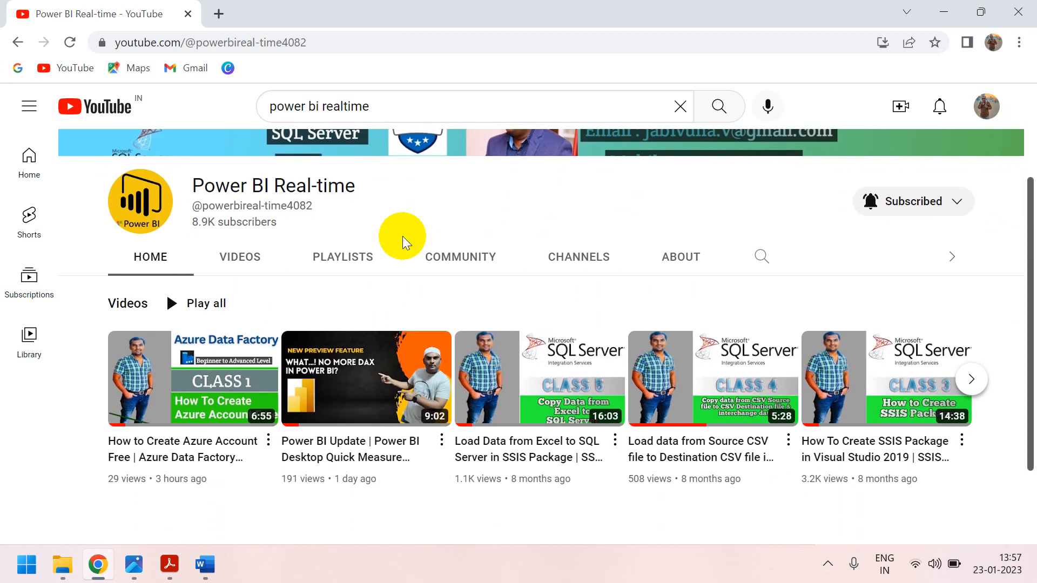
left_click(343, 256)
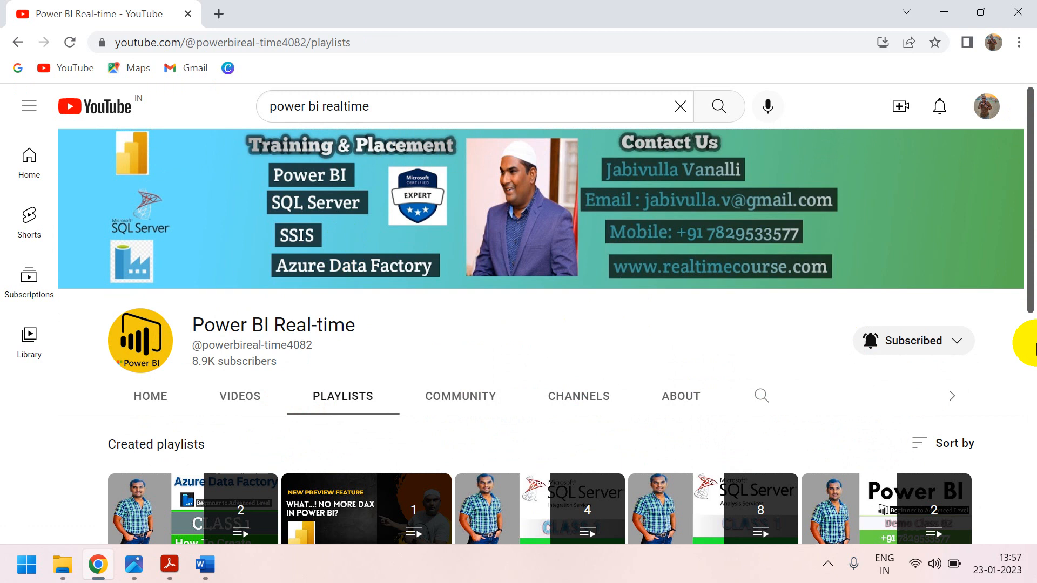
scroll("down", 3)
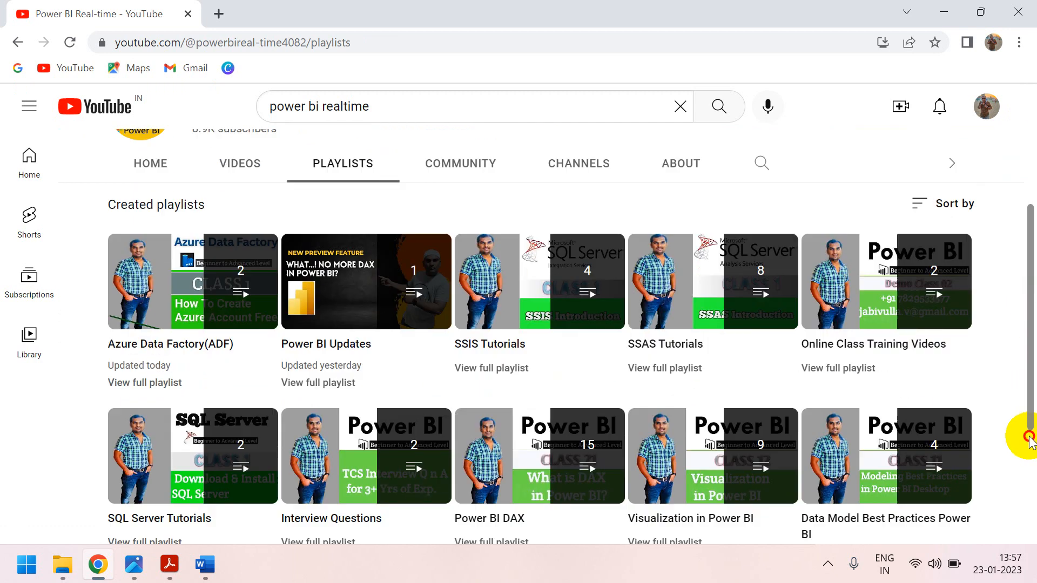
scroll("down", 3)
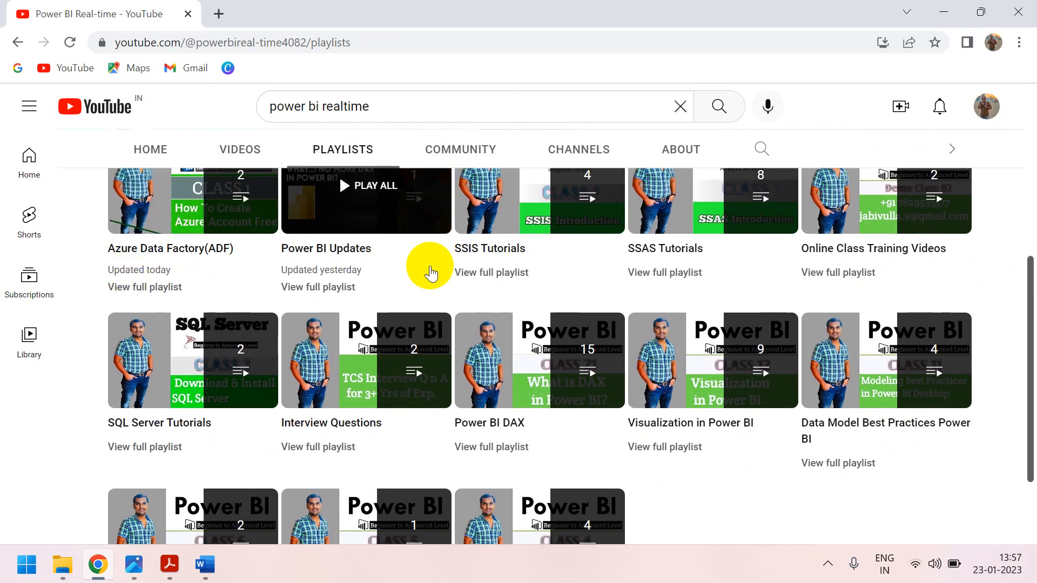
mouse_move(661, 360)
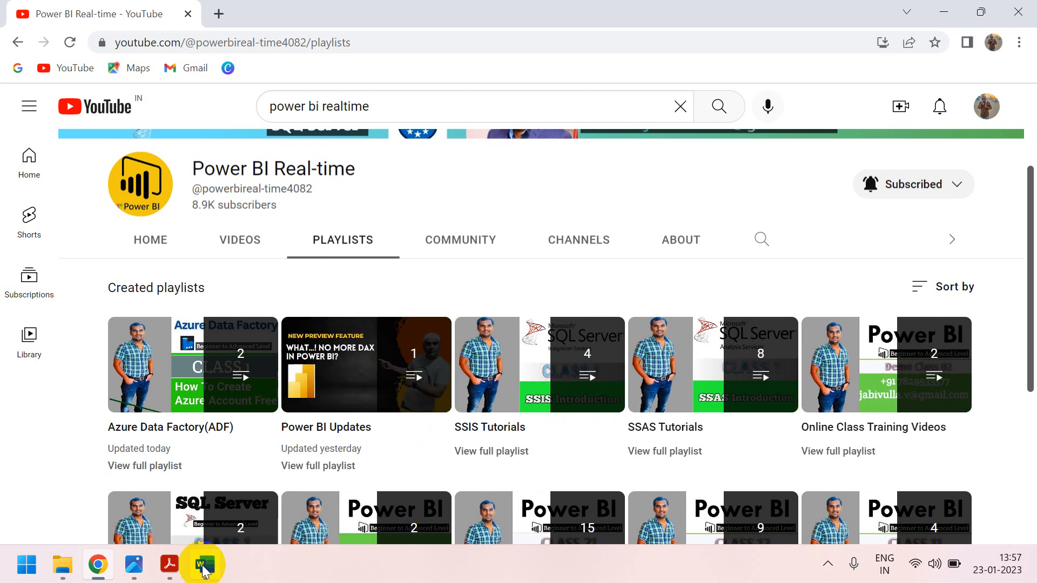
- Return to the Class 03 Word document and click in its body
left_click(203, 564)
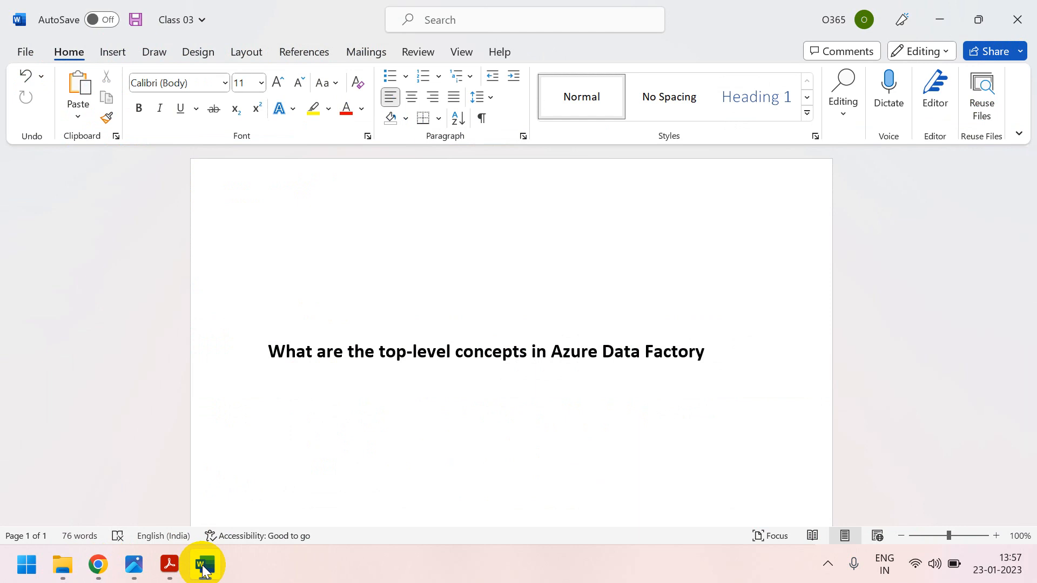
left_click(268, 404)
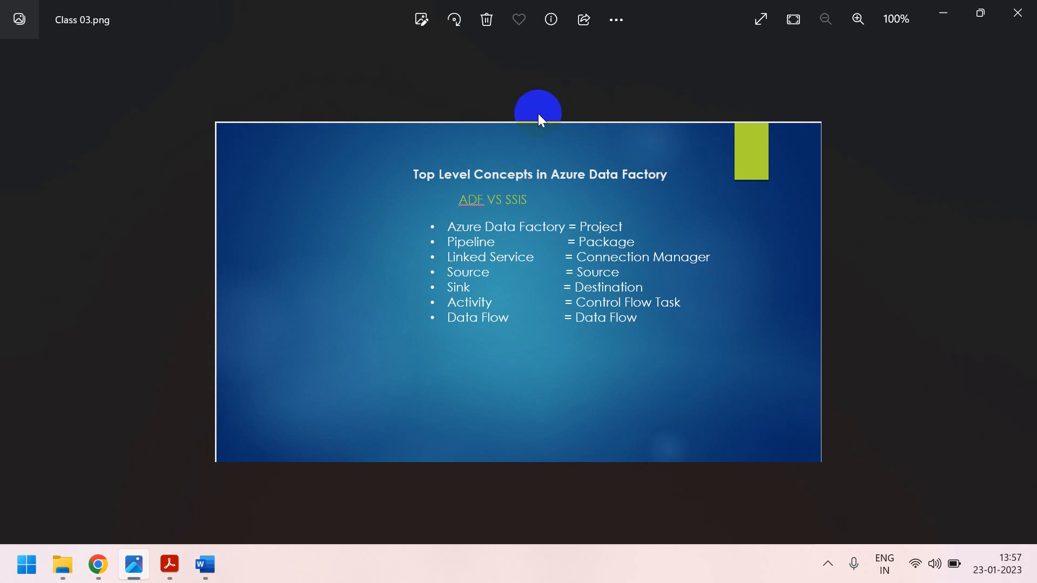
mouse_move(344, 159)
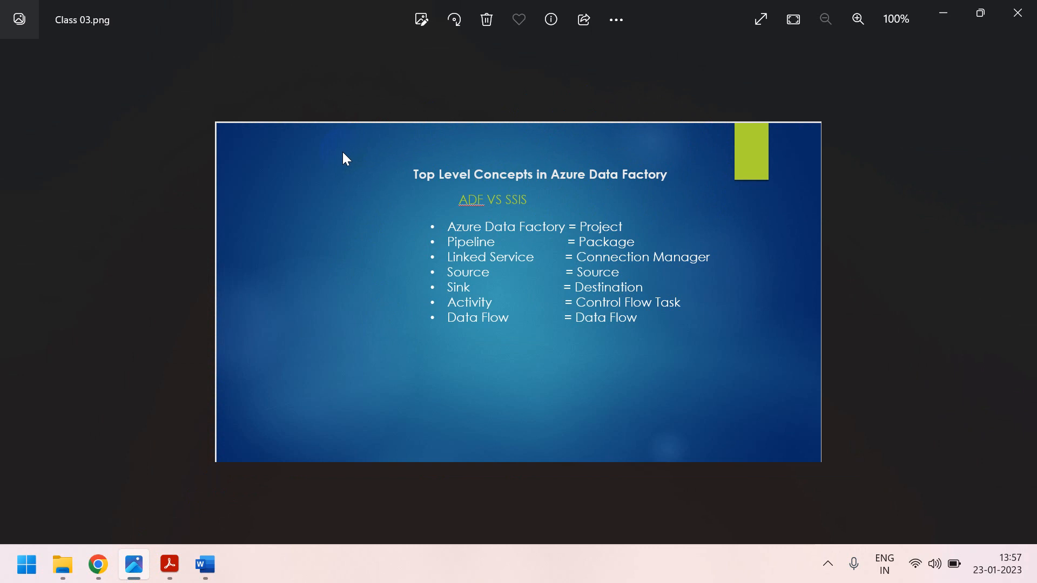
- Click on the Class 03.png slide pairing ADF terms with SSIS equivalents
left_click(451, 404)
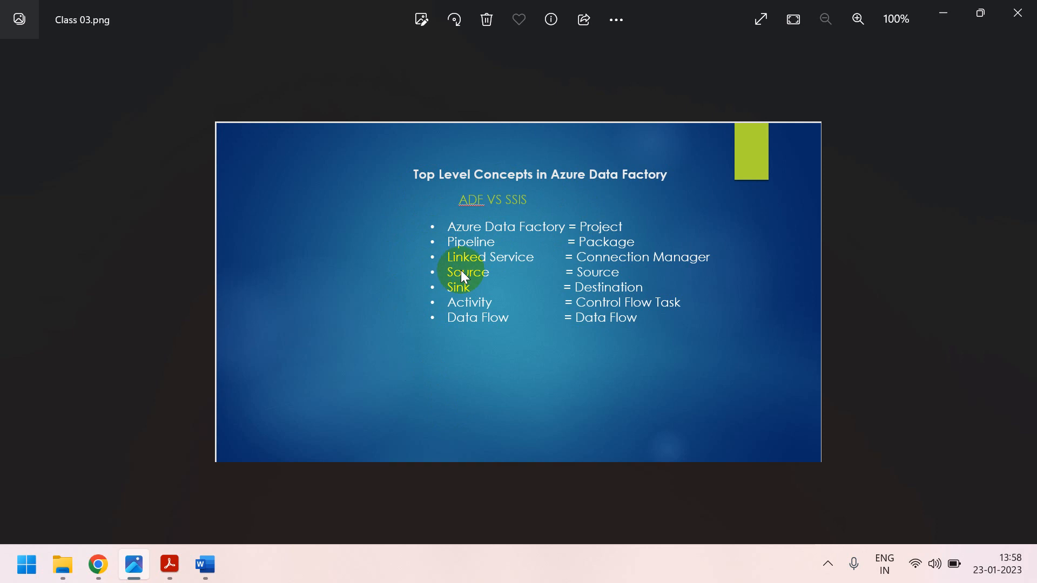
mouse_move(450, 289)
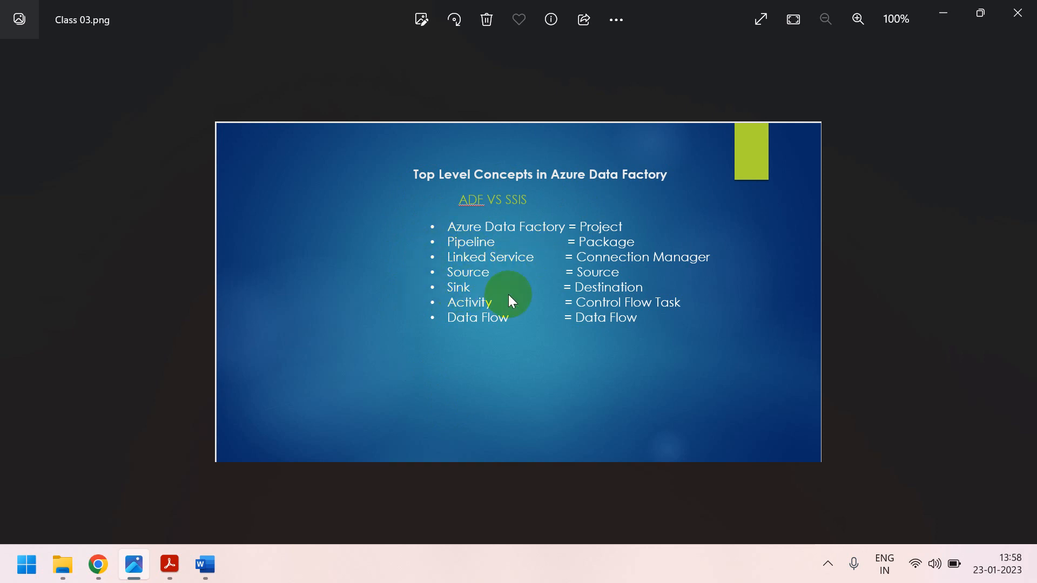
mouse_move(522, 272)
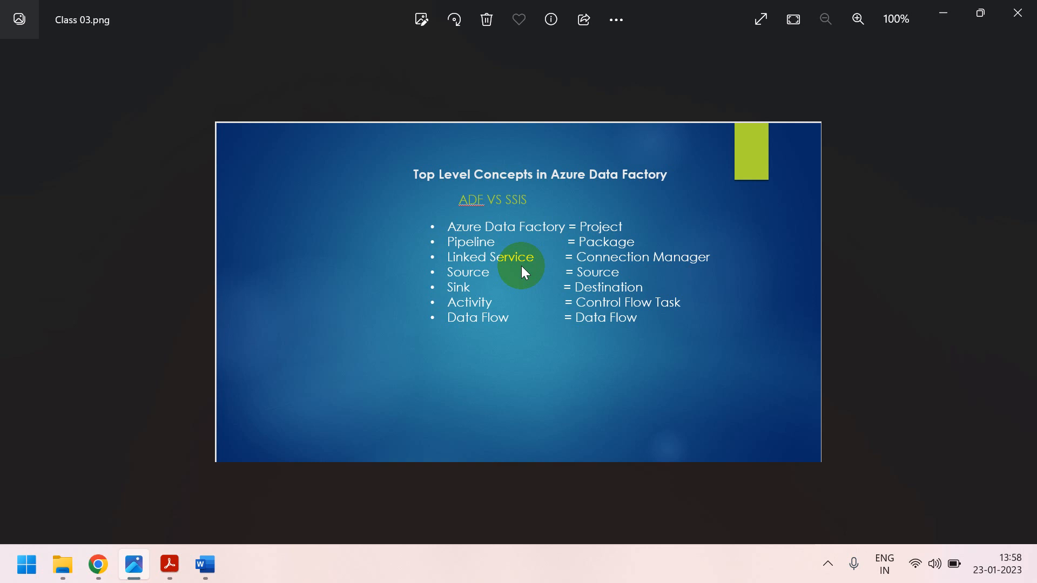
mouse_move(507, 263)
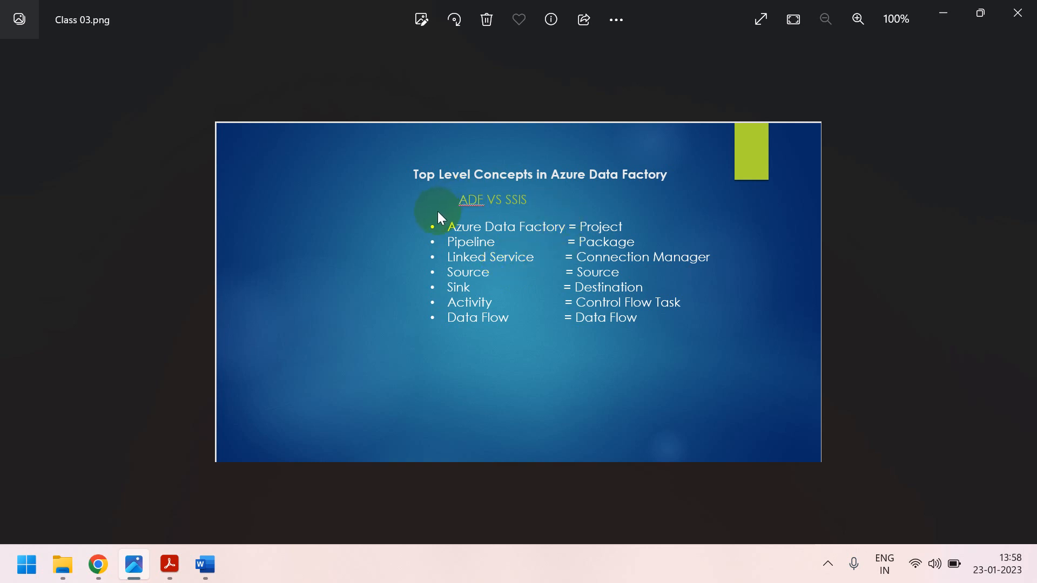
mouse_move(455, 210)
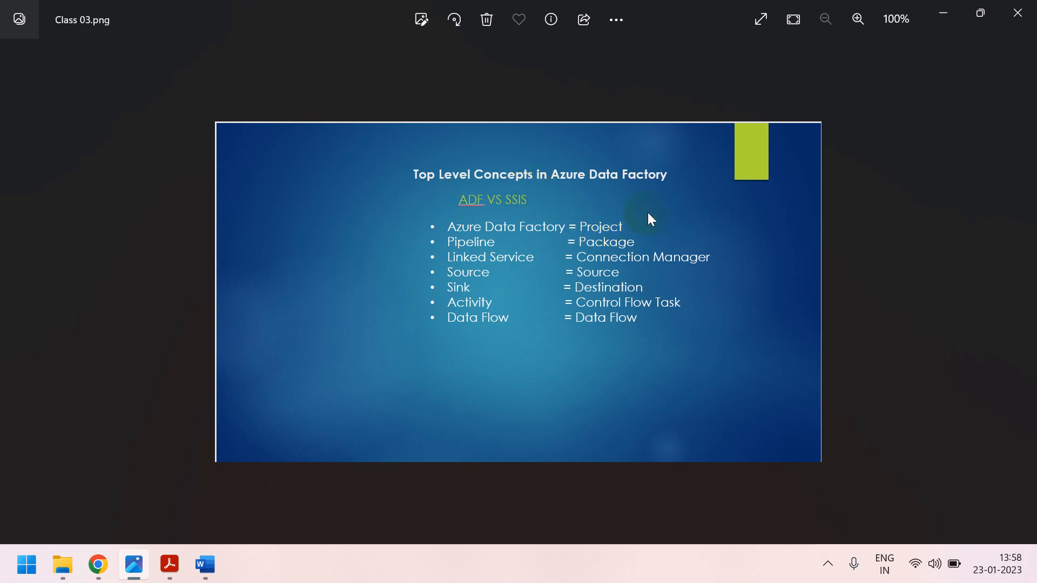
mouse_move(639, 241)
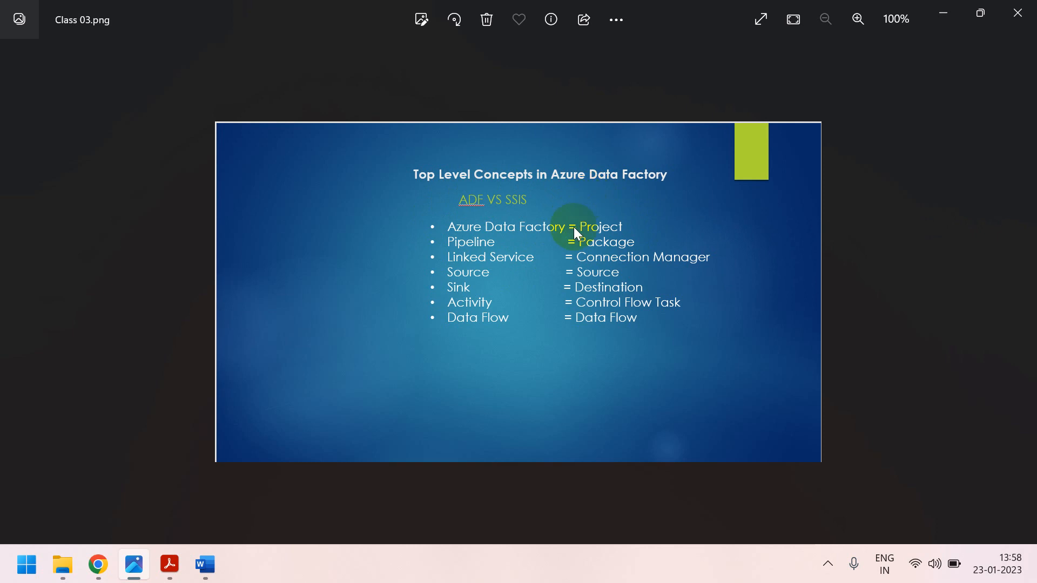
mouse_move(615, 220)
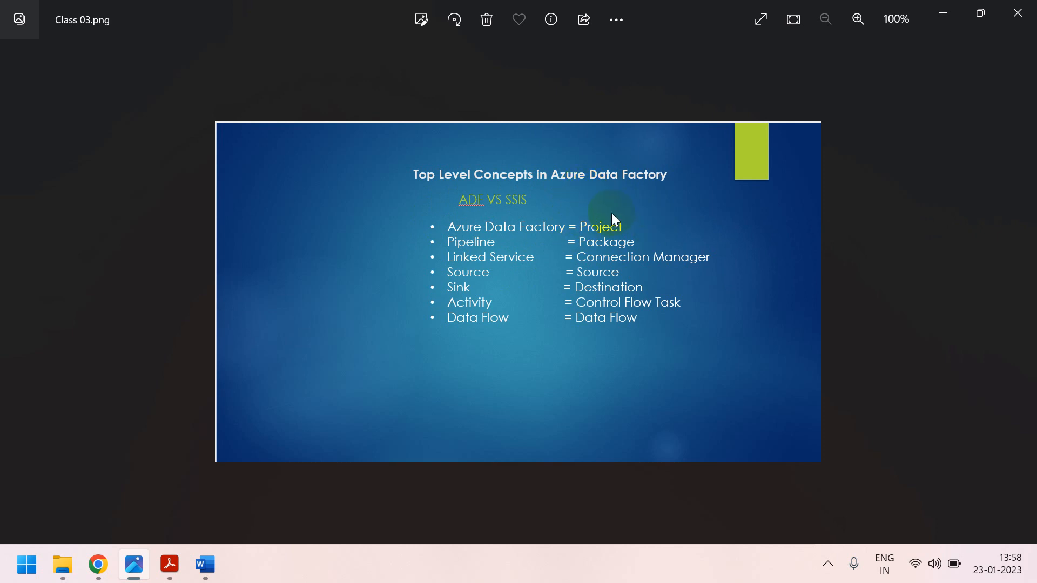
mouse_move(631, 239)
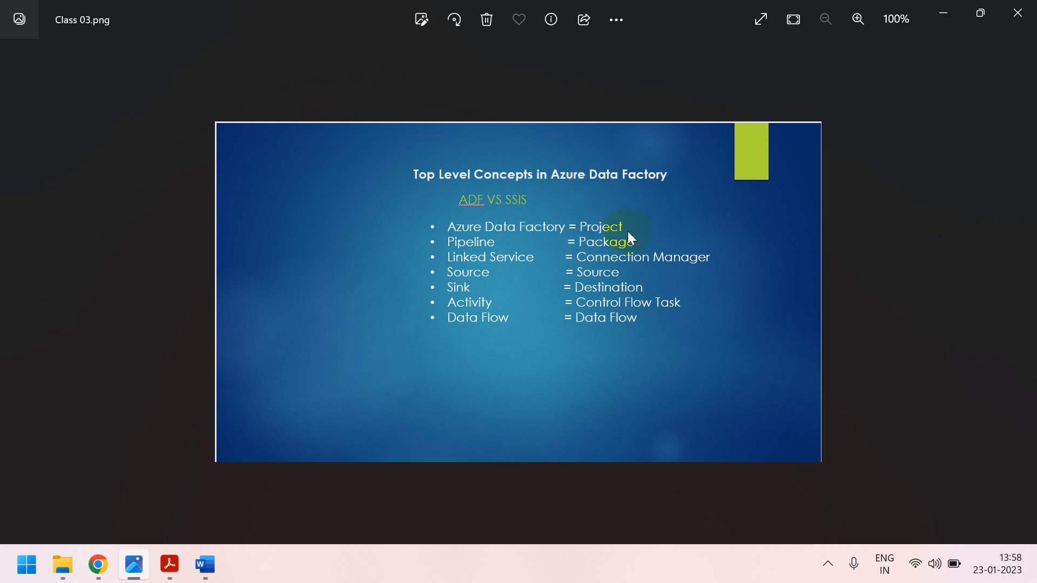
mouse_move(440, 207)
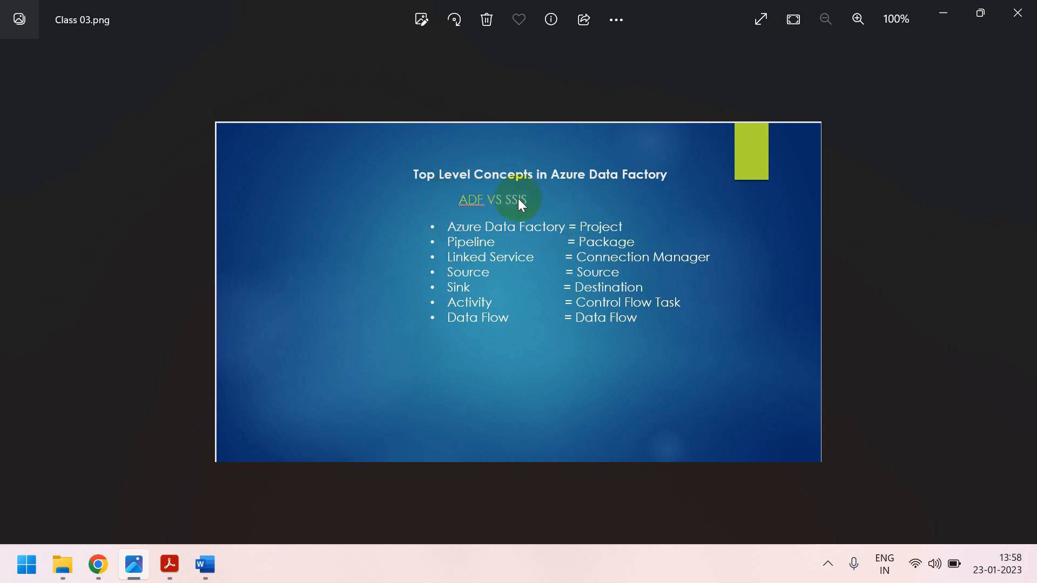
mouse_move(442, 225)
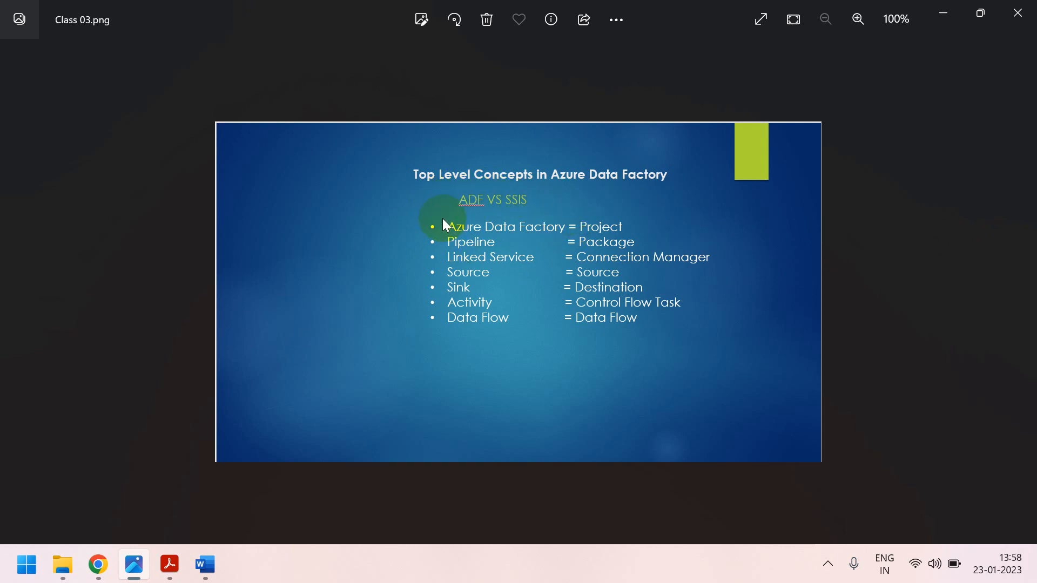
mouse_move(501, 245)
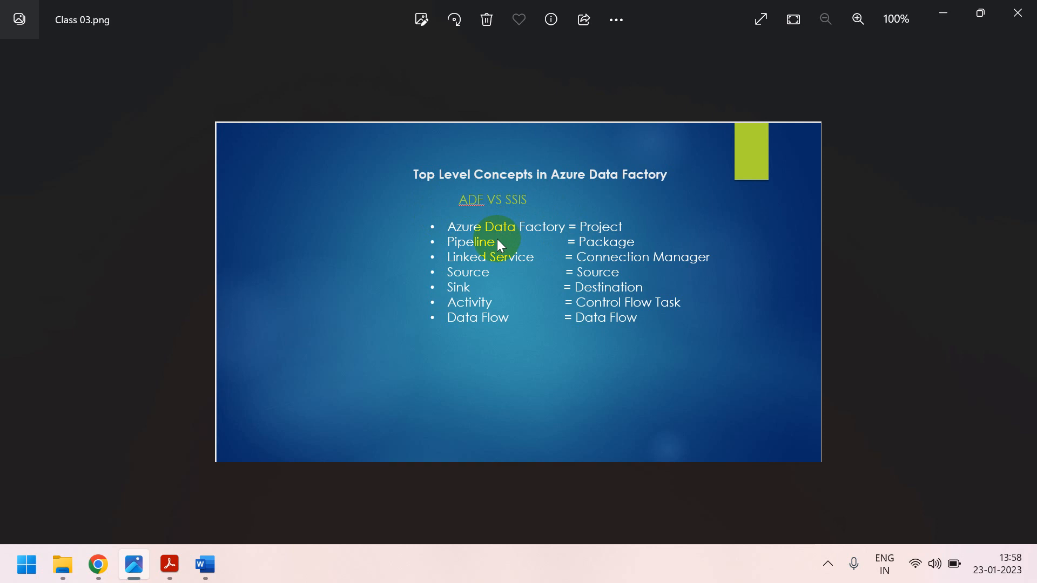
mouse_move(597, 230)
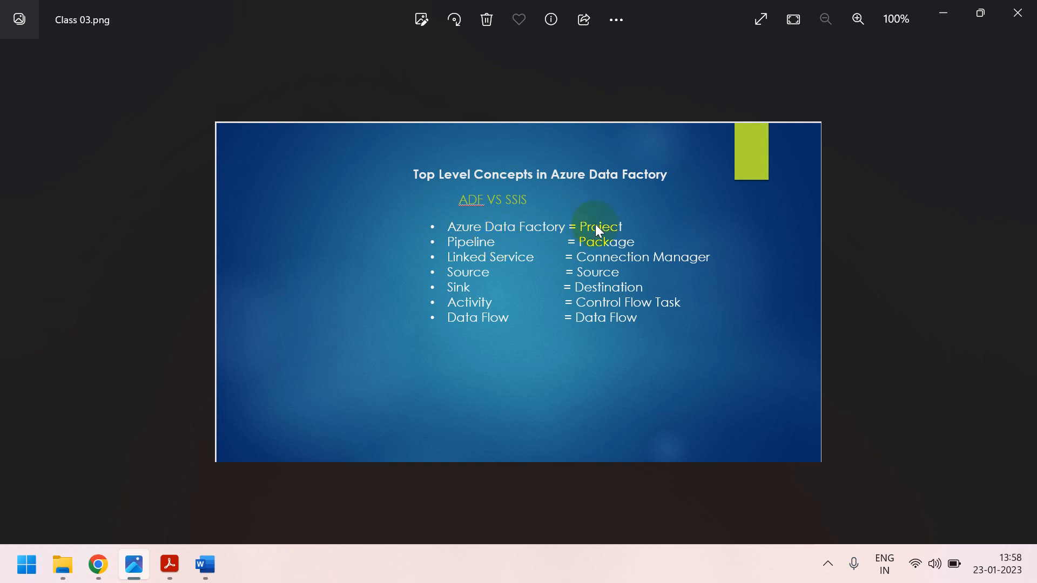
mouse_move(559, 218)
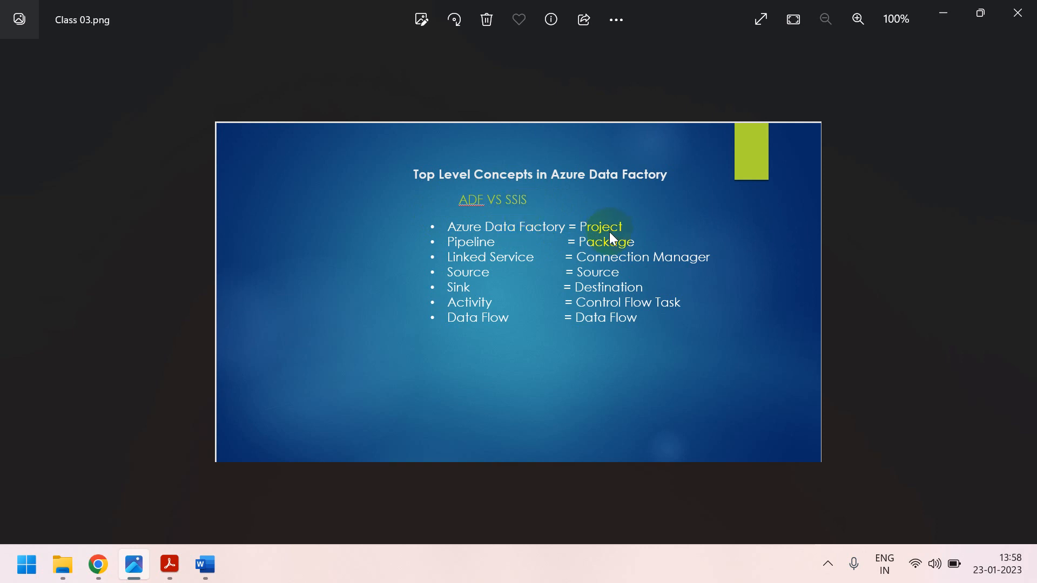
mouse_move(666, 264)
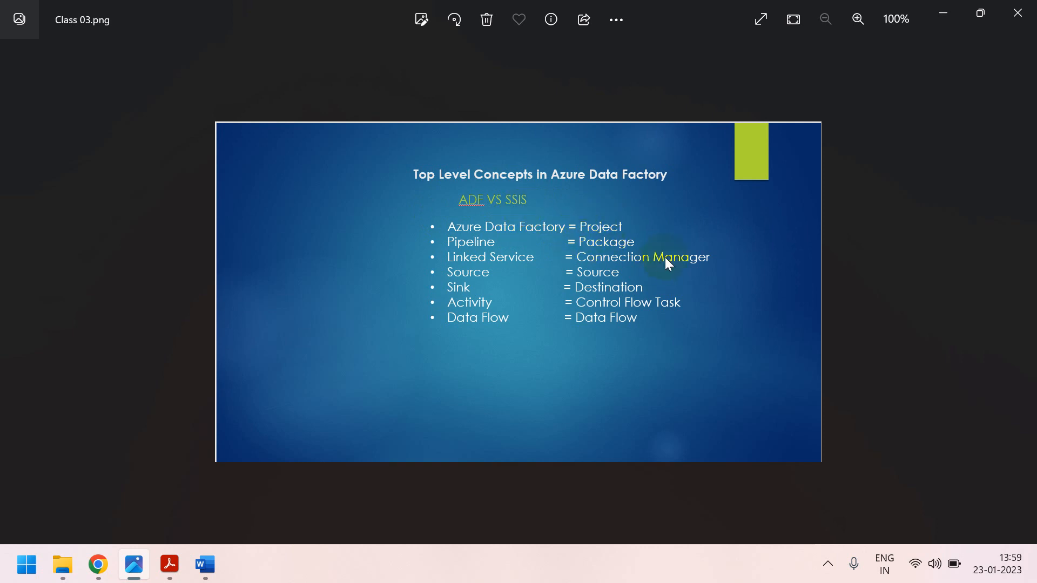
mouse_move(441, 232)
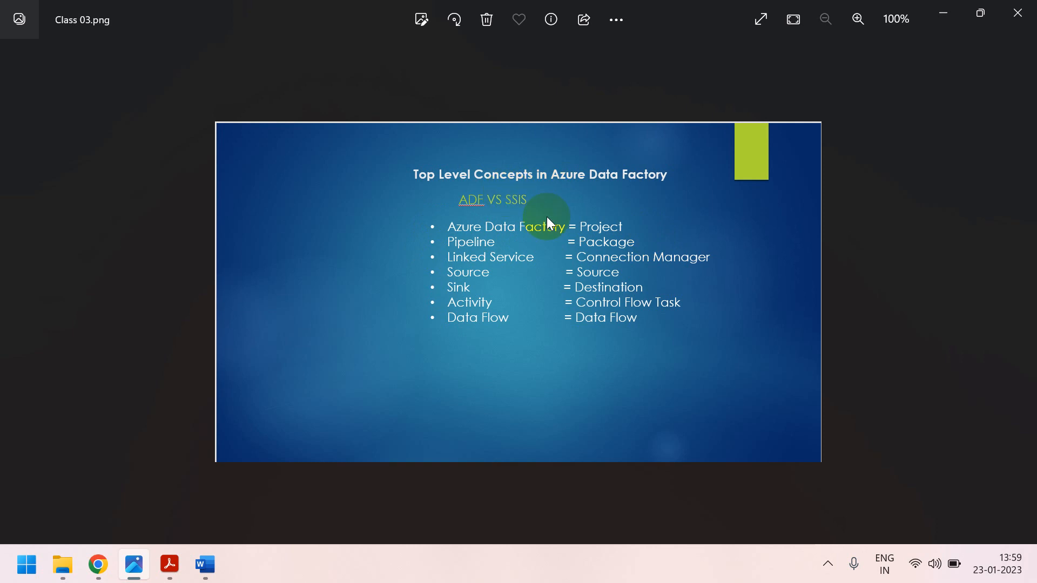
mouse_move(716, 248)
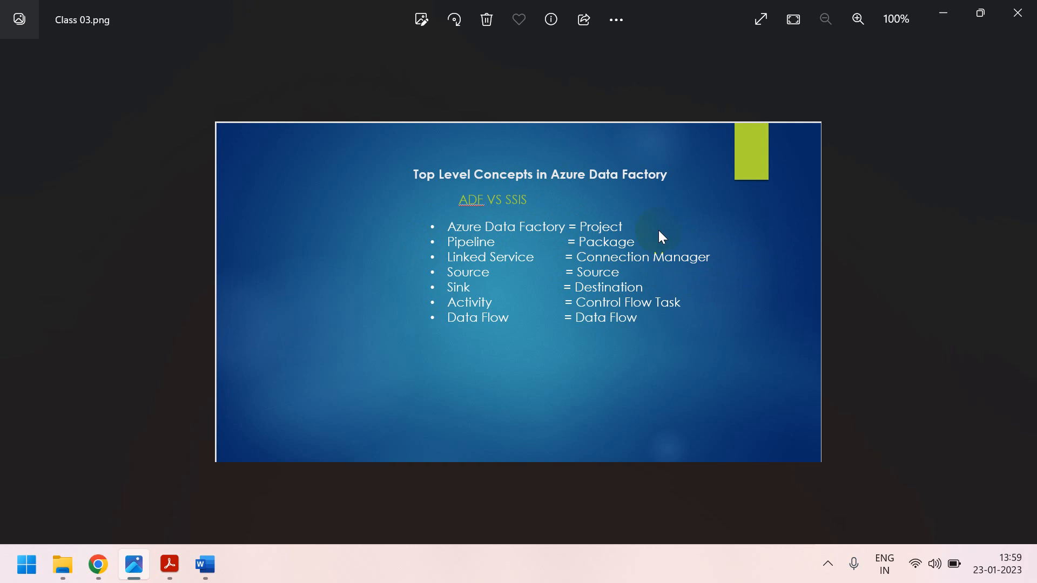
mouse_move(640, 258)
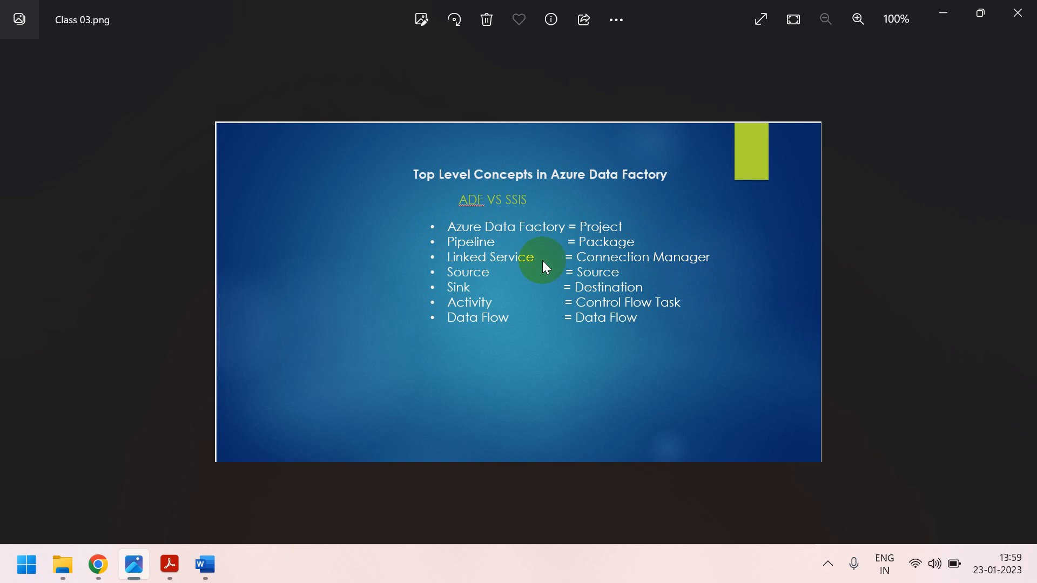
mouse_move(486, 251)
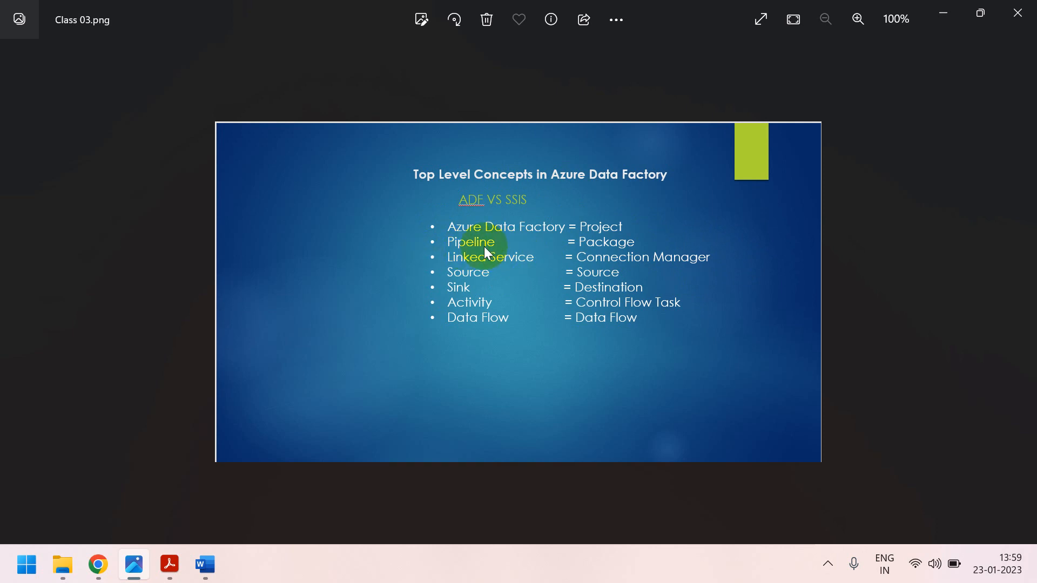
mouse_move(486, 260)
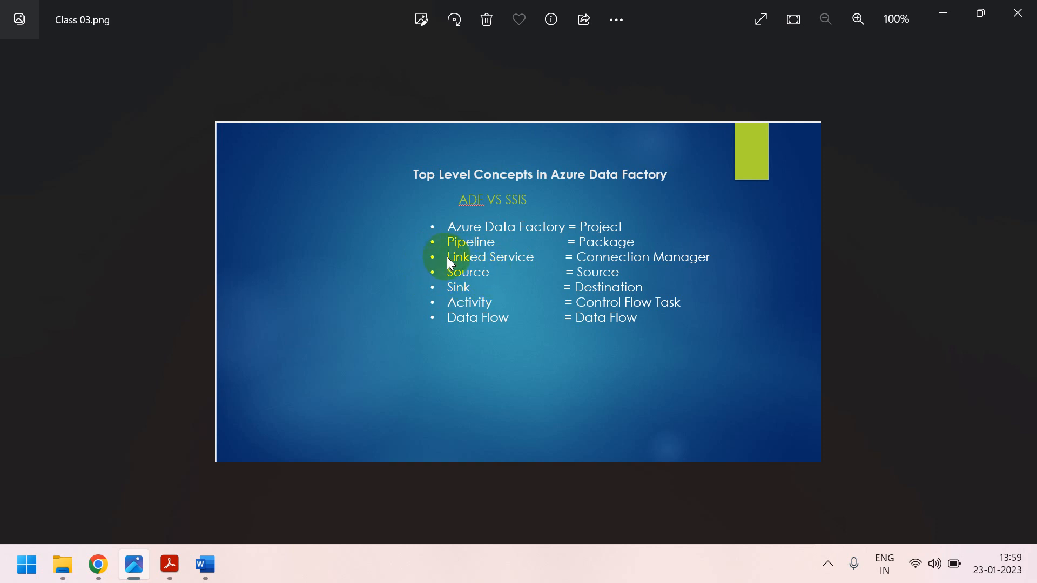
mouse_move(625, 270)
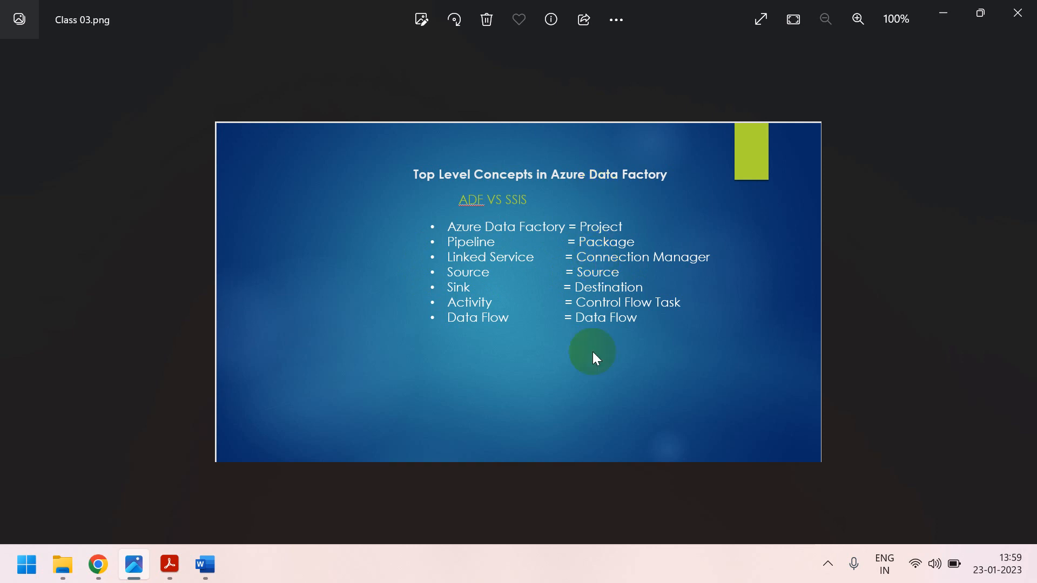
mouse_move(607, 307)
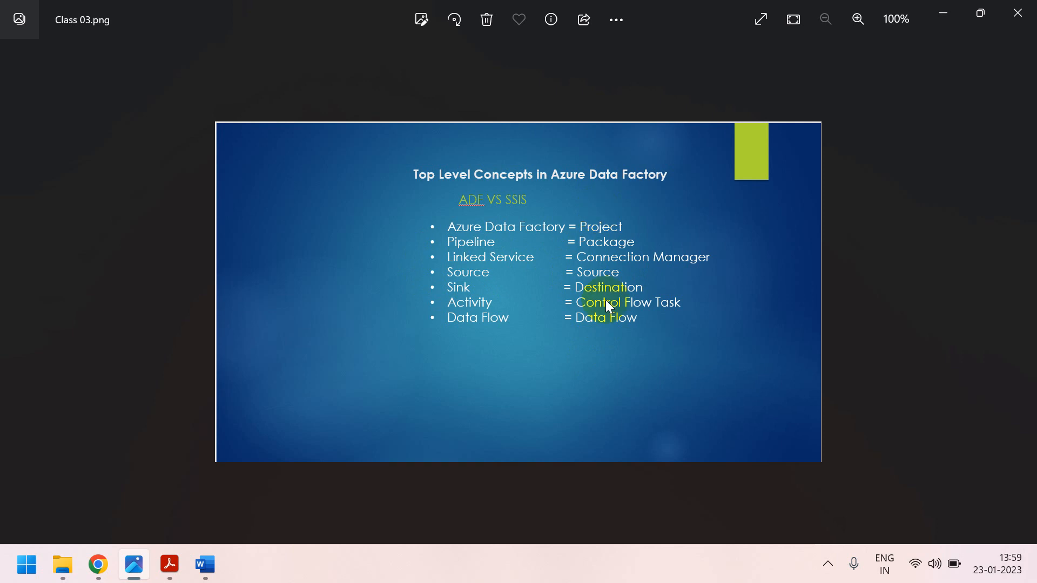
mouse_move(565, 168)
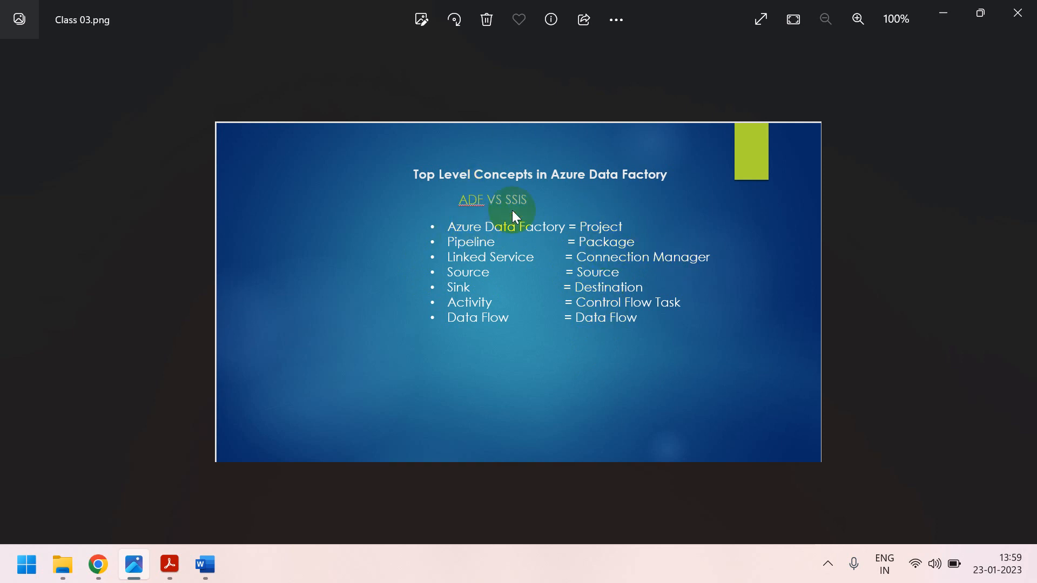
mouse_move(533, 286)
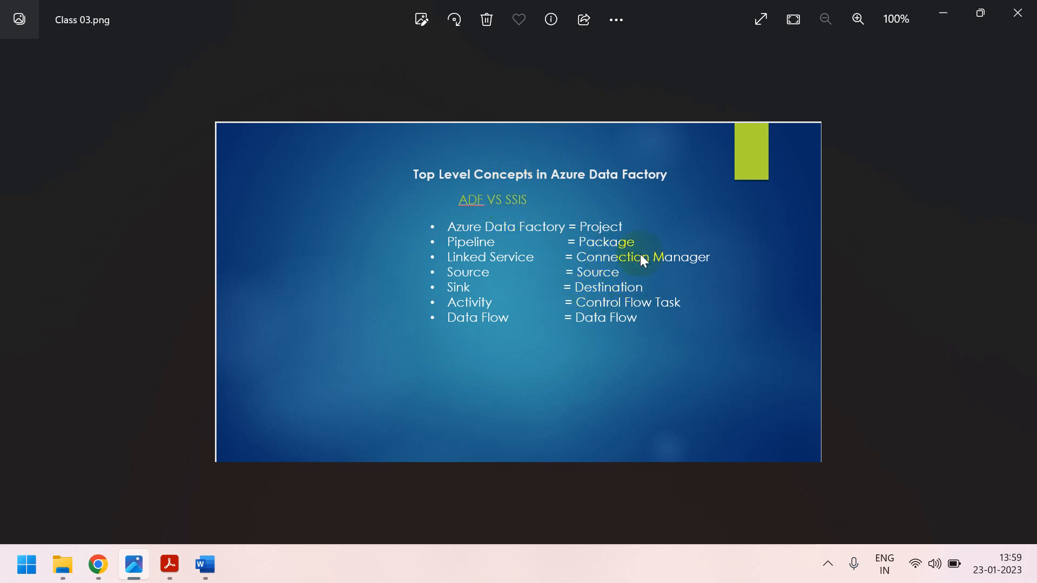
mouse_move(653, 270)
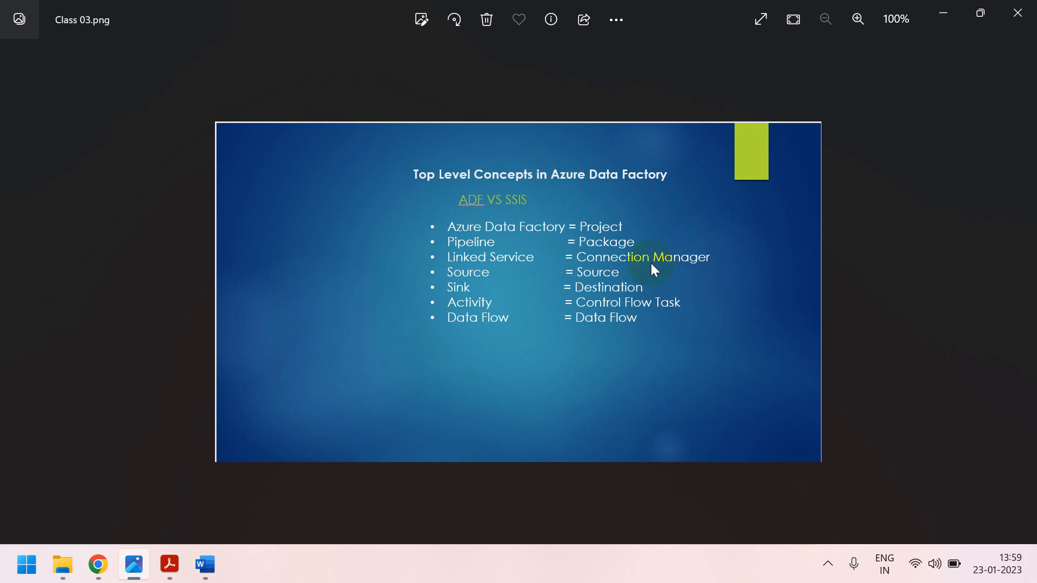
mouse_move(446, 277)
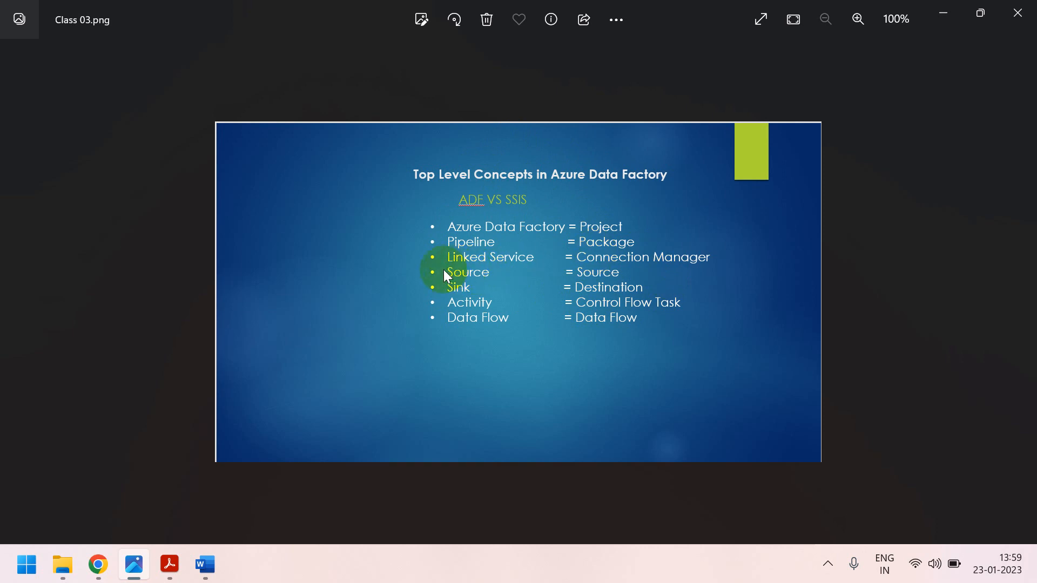
mouse_move(461, 268)
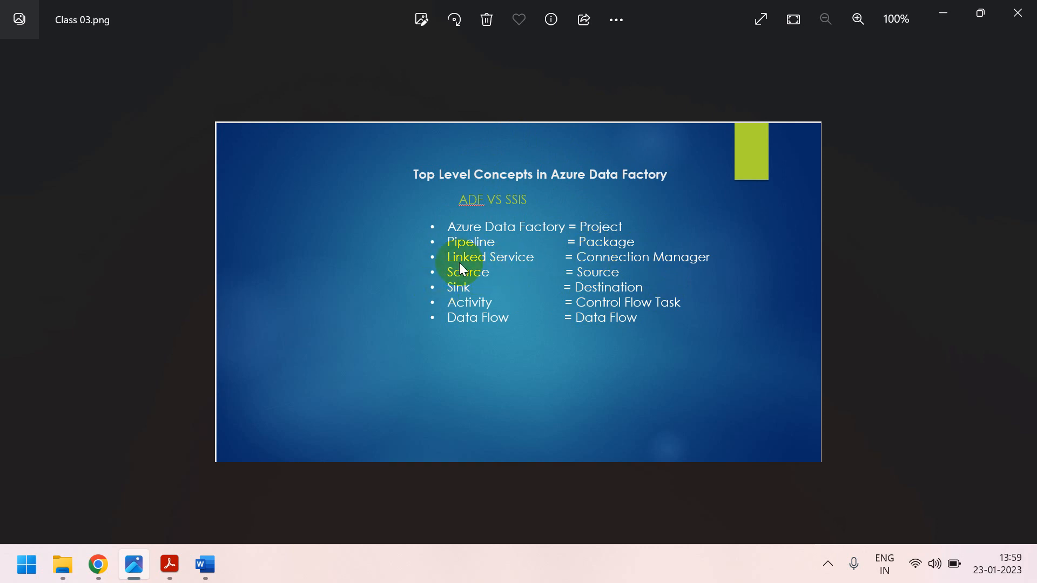
mouse_move(595, 281)
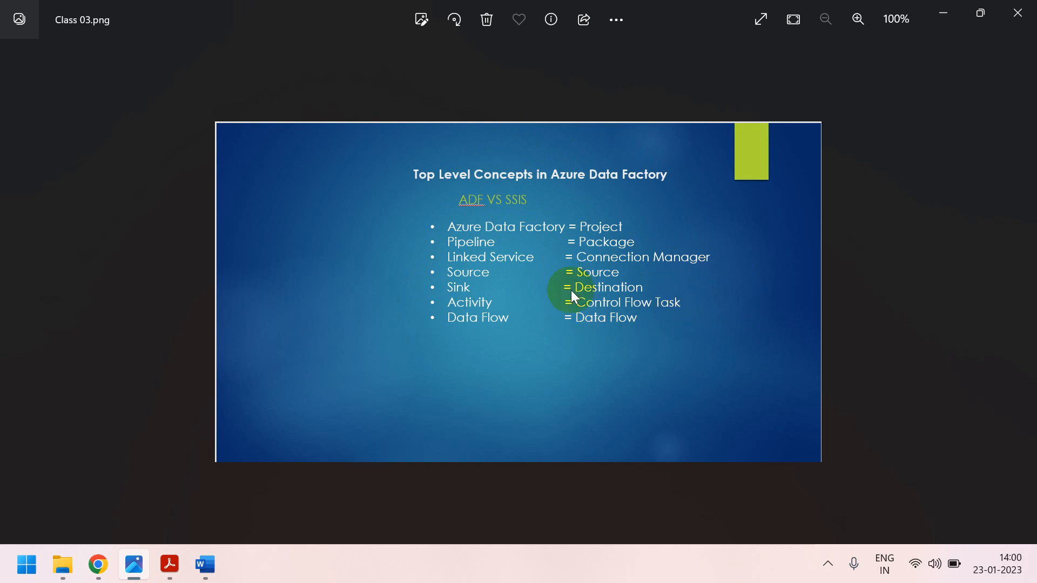
mouse_move(602, 285)
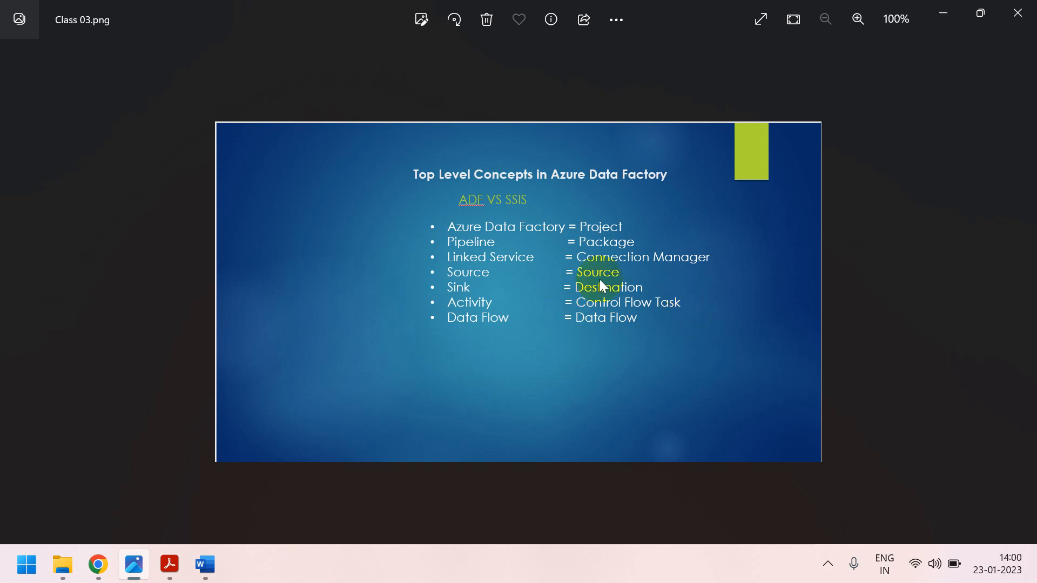
mouse_move(687, 324)
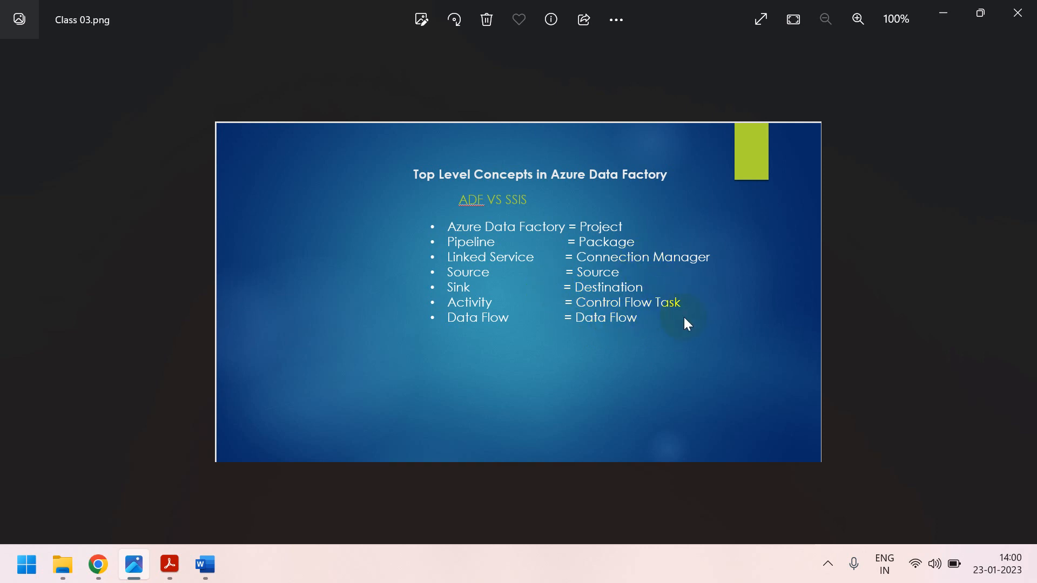
mouse_move(704, 360)
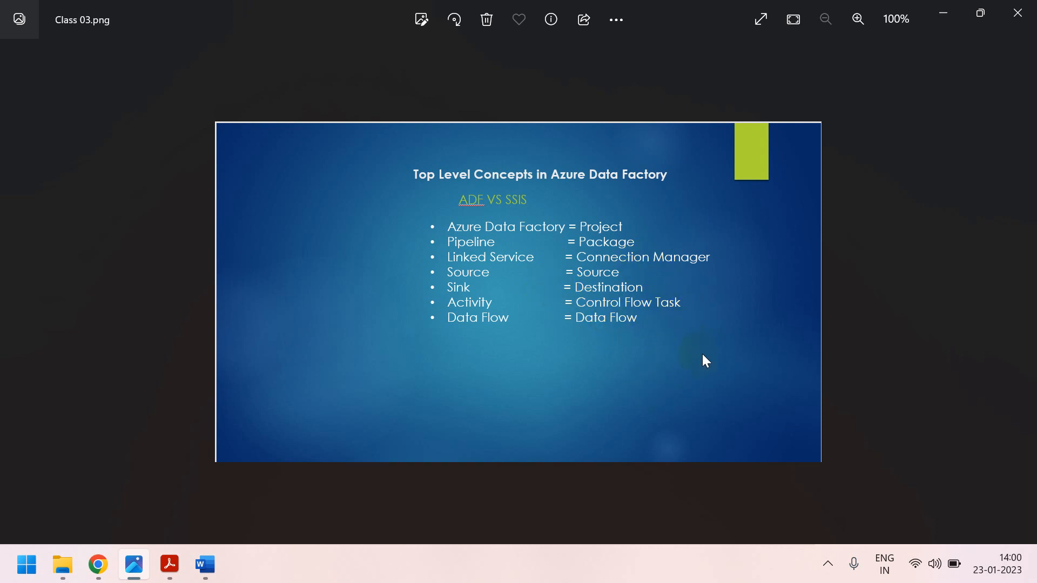
mouse_move(562, 294)
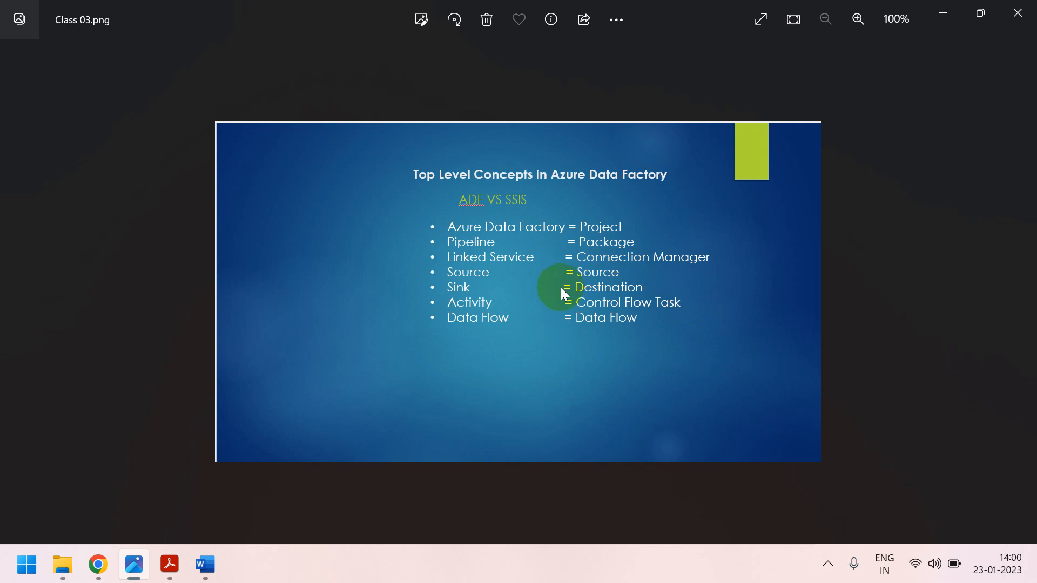
mouse_move(575, 297)
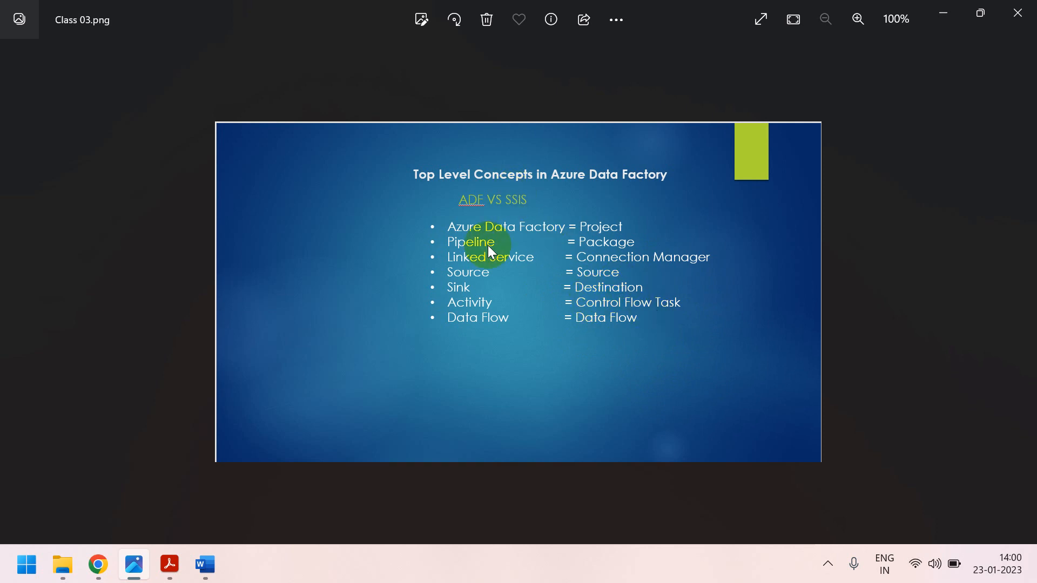
mouse_move(482, 295)
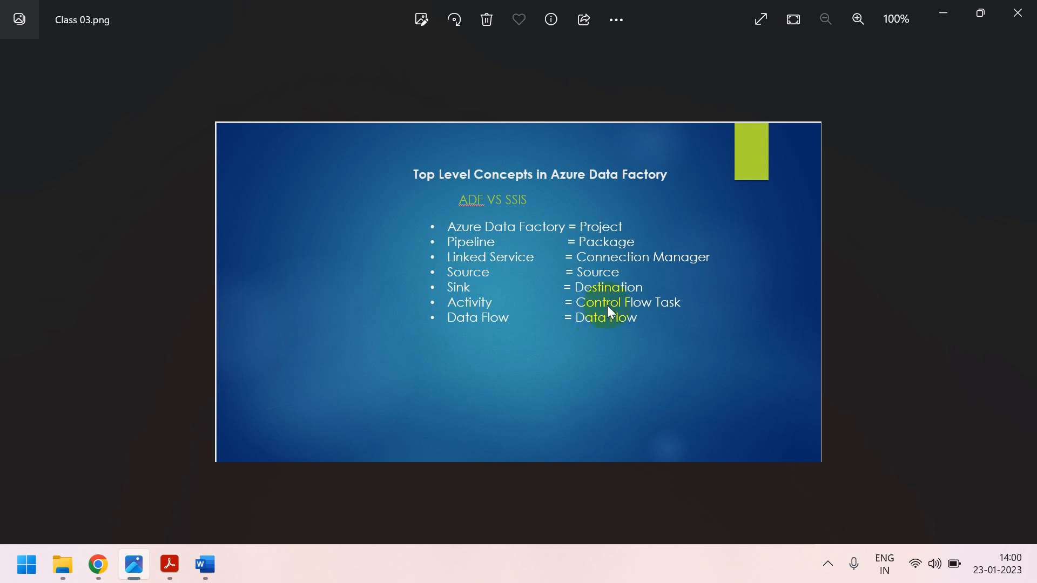
mouse_move(625, 306)
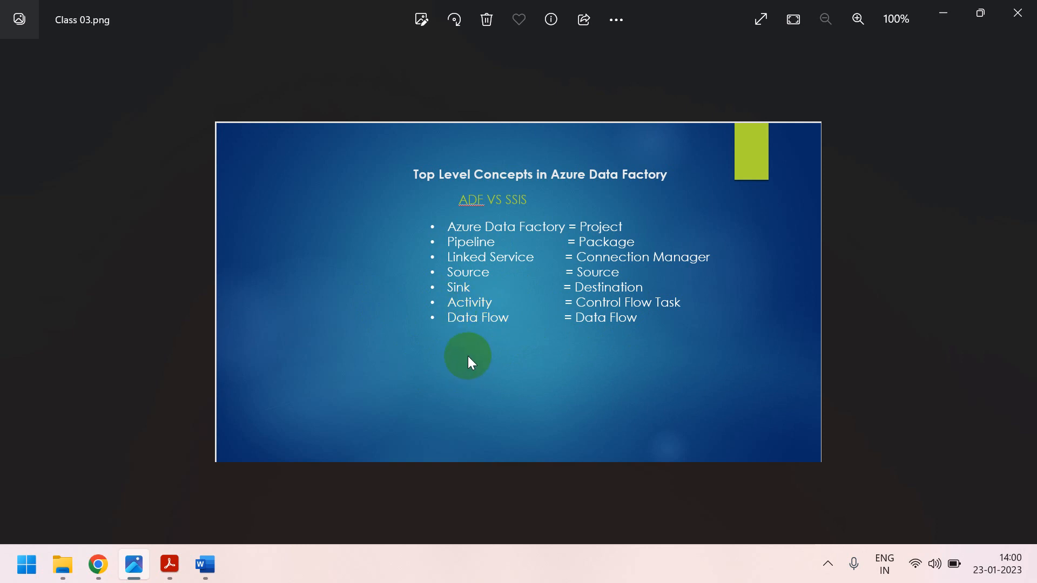
mouse_move(496, 346)
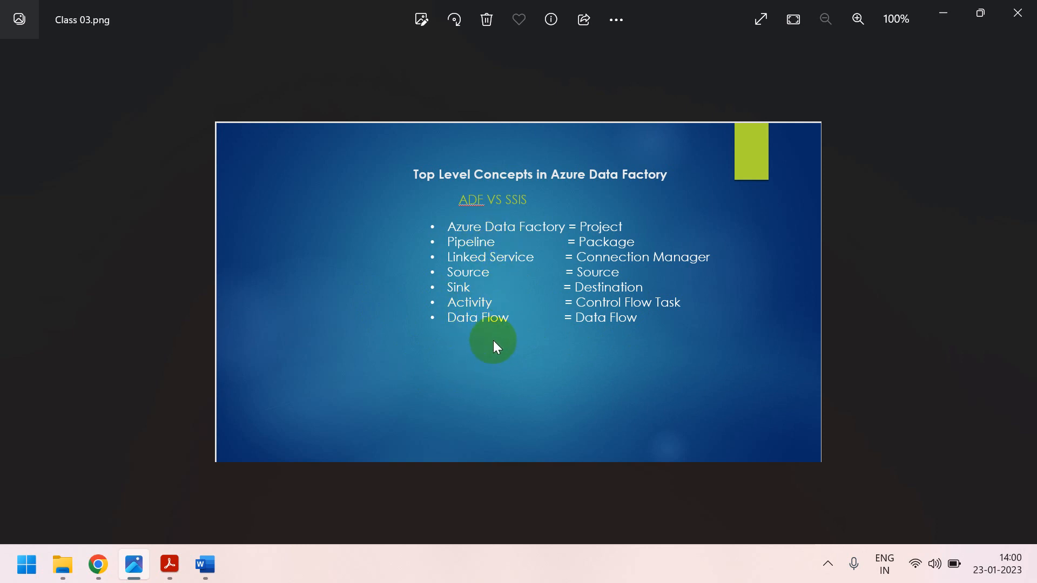
mouse_move(495, 263)
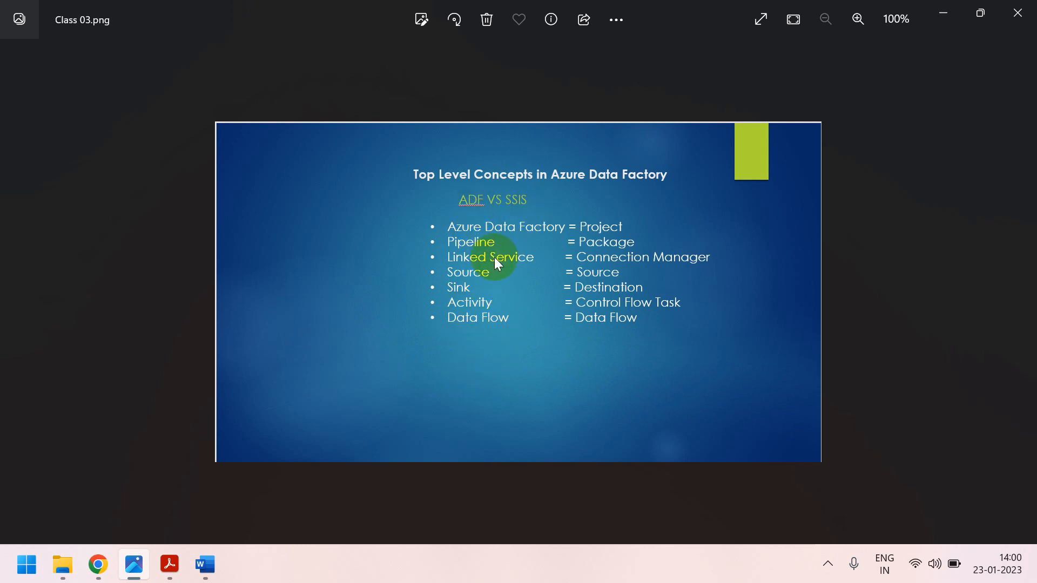
mouse_move(541, 248)
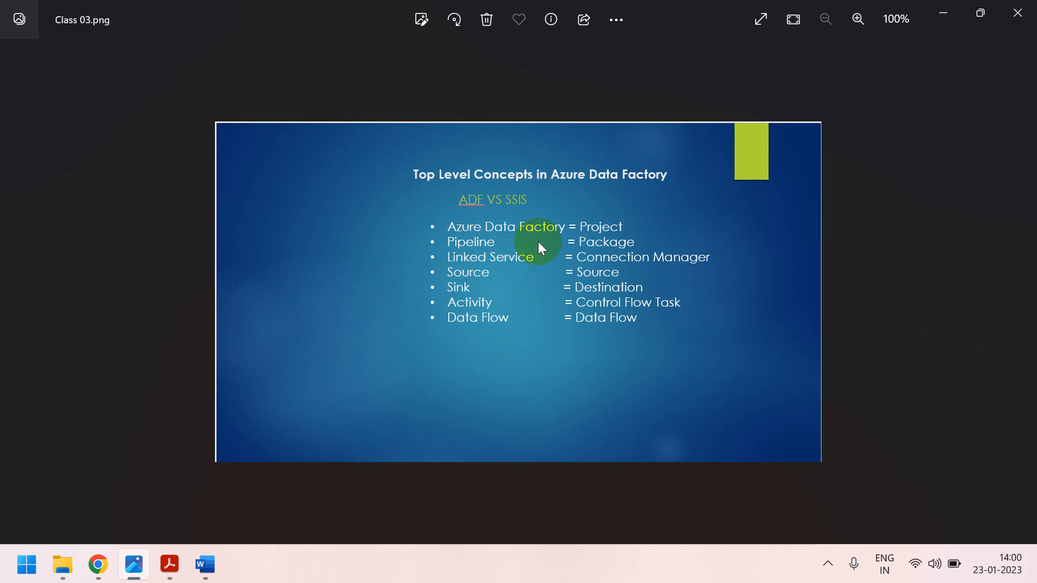
mouse_move(486, 288)
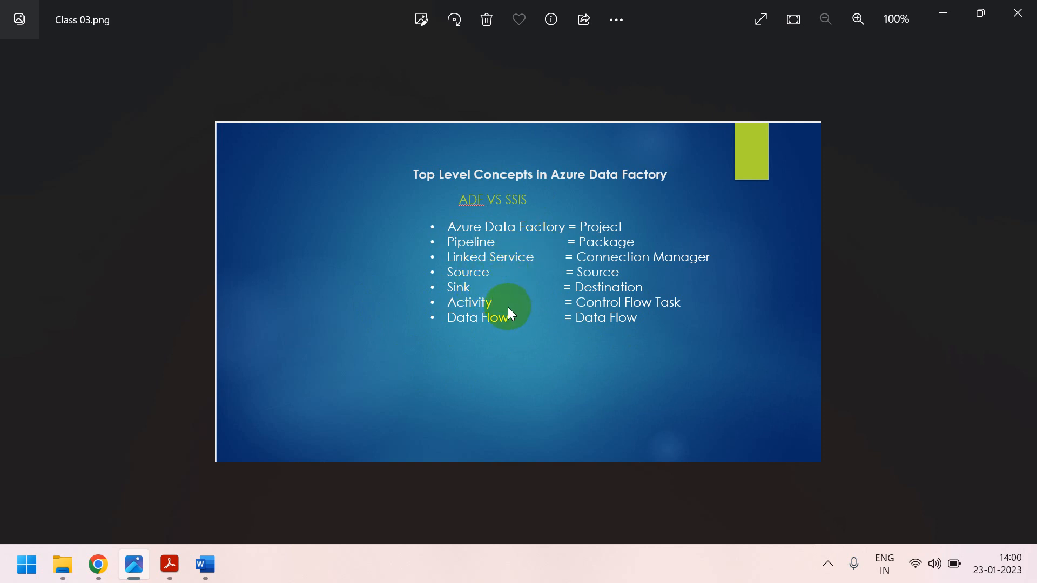
mouse_move(336, 203)
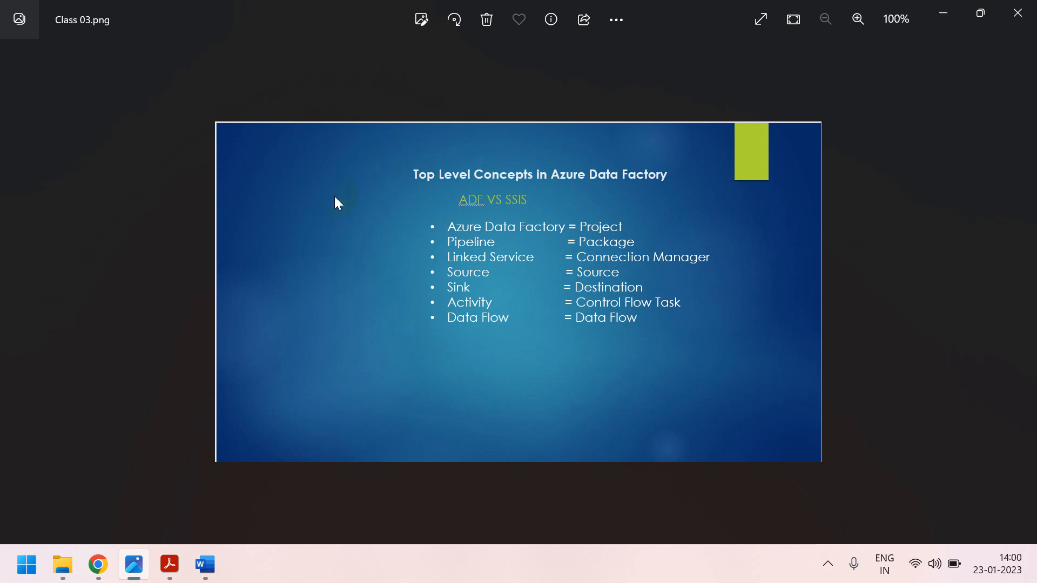
mouse_move(398, 167)
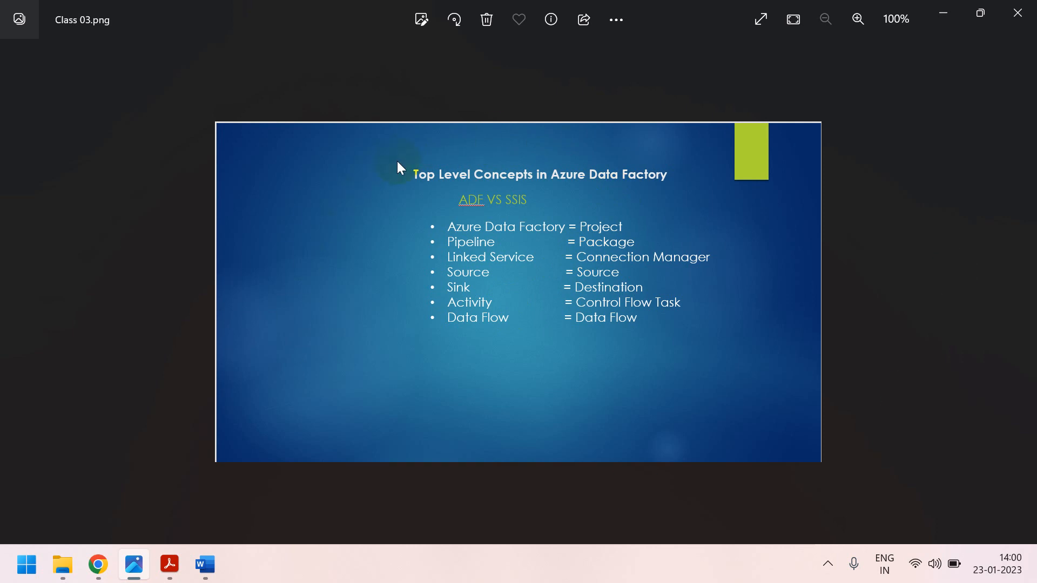